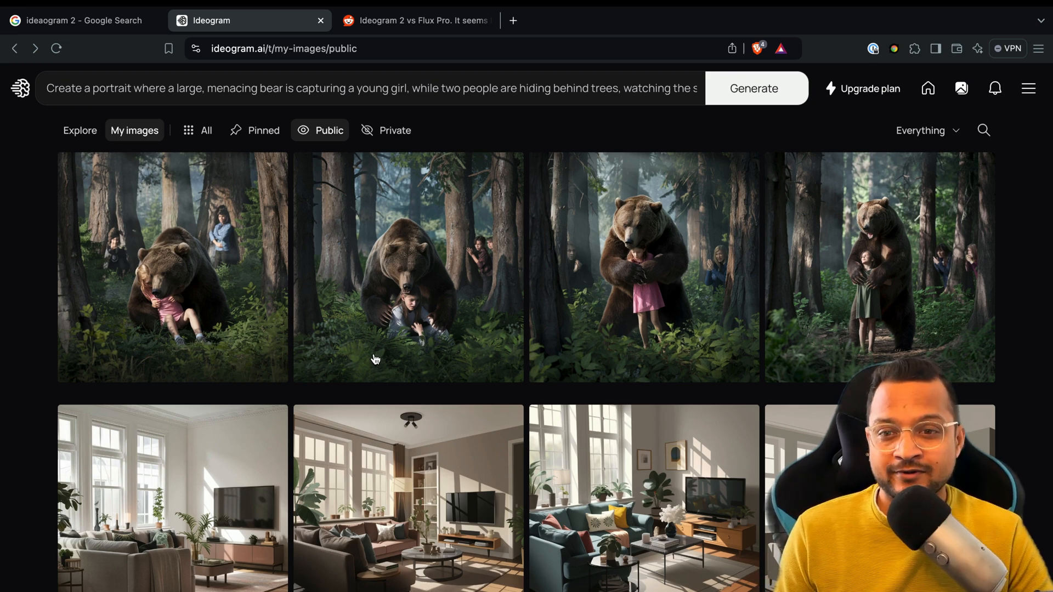
pyautogui.moveTo(240, 307)
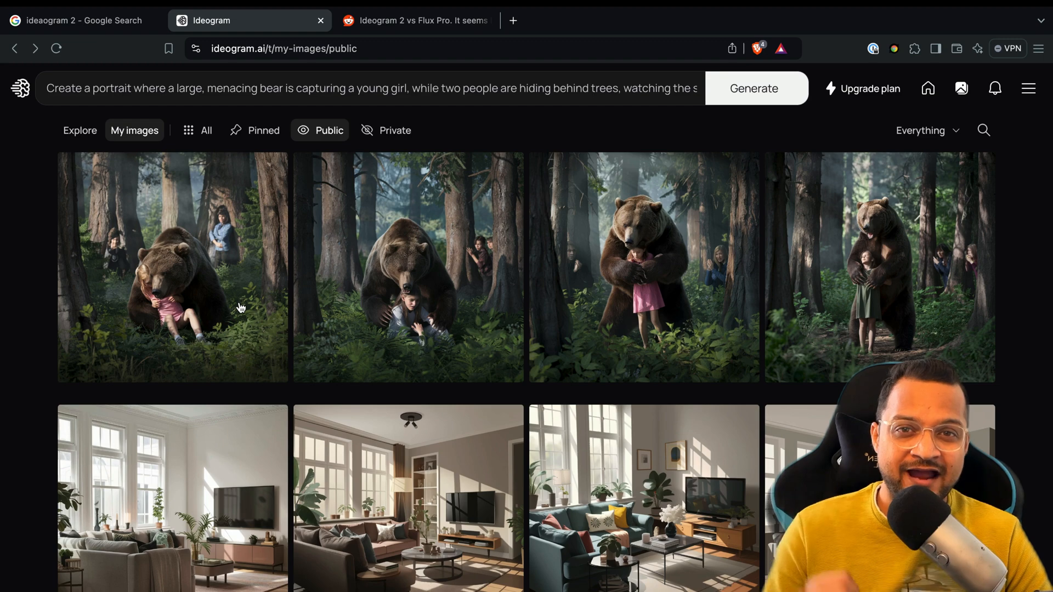
# Browse the Ideogram 2.0 announcement page, show its Follow us social channels, then move to the Reddit tab.
pyautogui.click(173, 268)
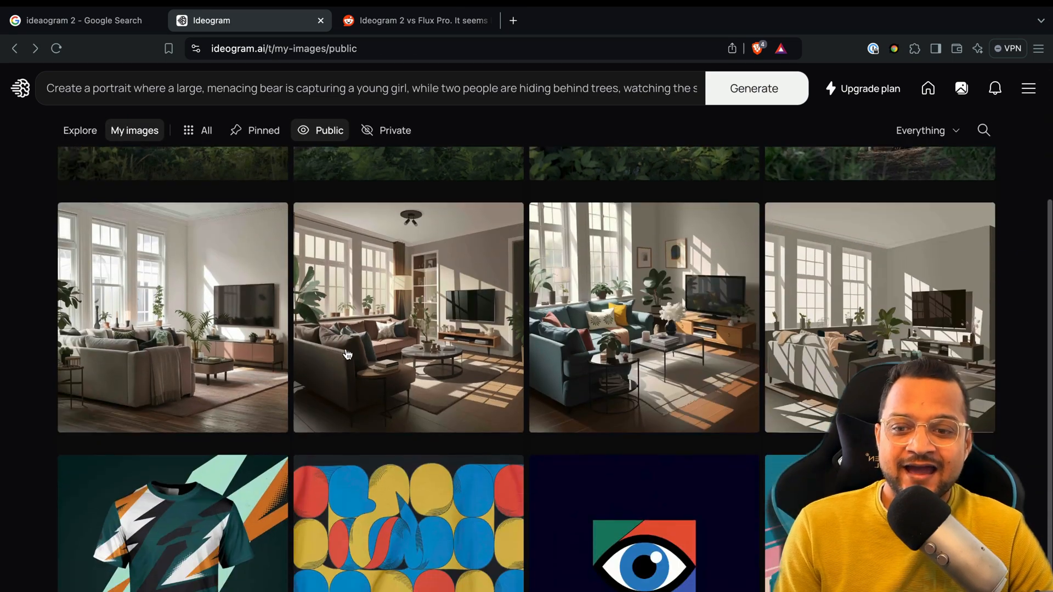
pyautogui.click(172, 525)
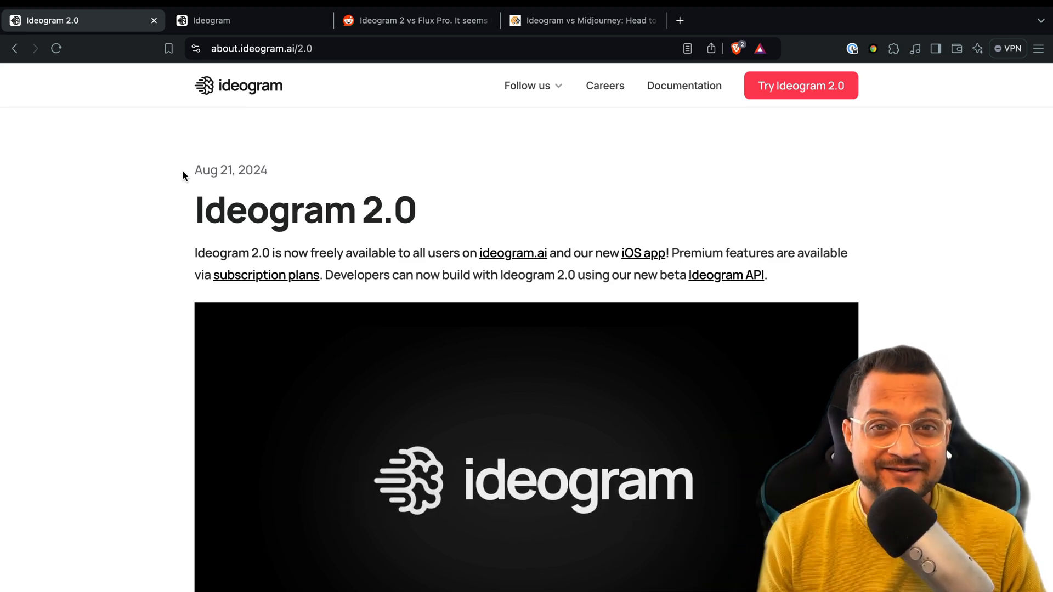
pyautogui.click(528, 85)
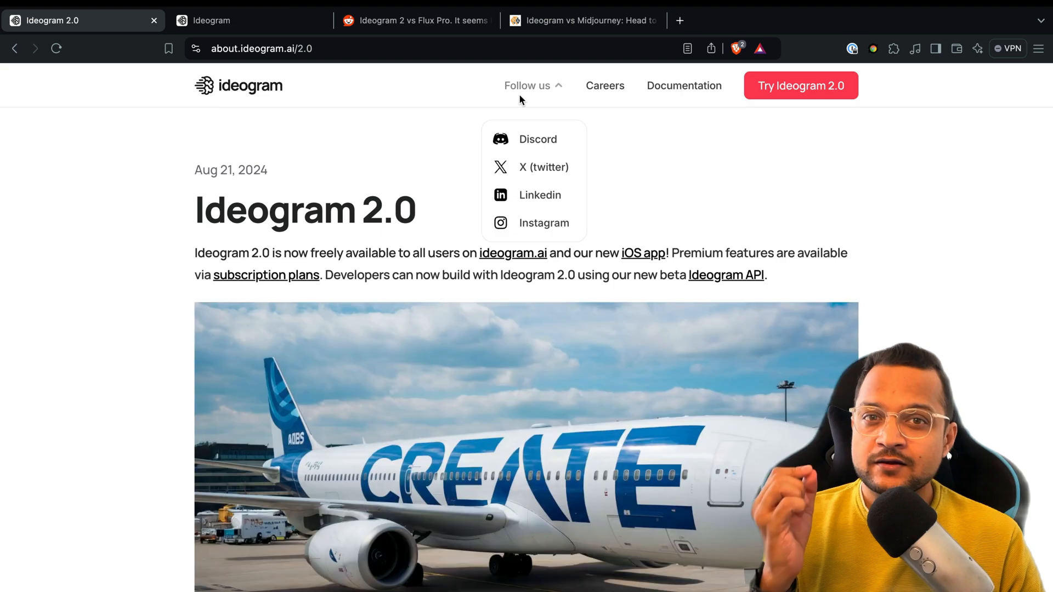
pyautogui.click(409, 19)
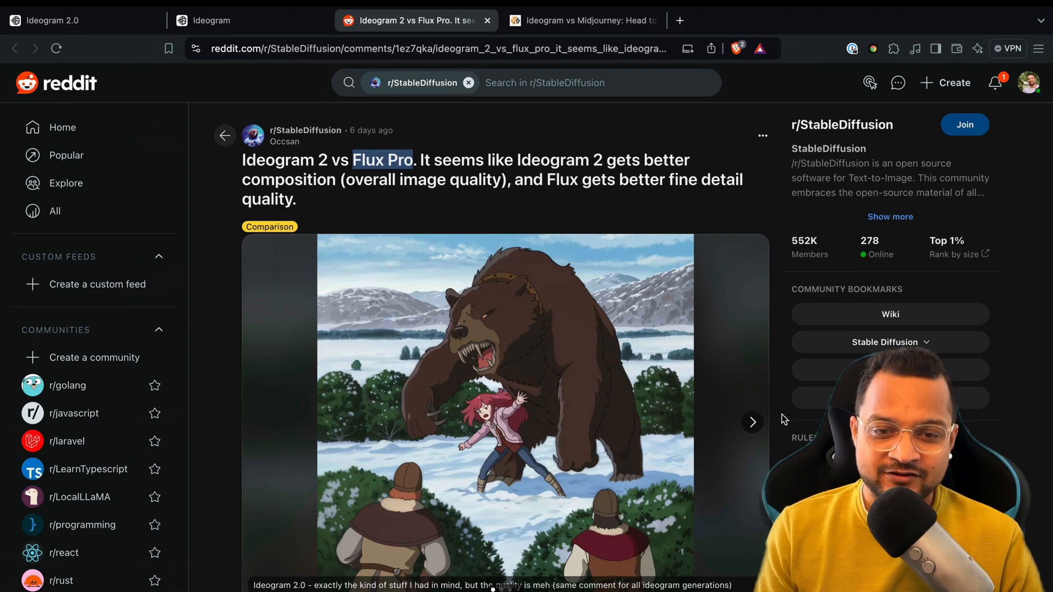
# Advance the Reddit comparison carousel, then view the How-To Geek robot-with-fruit comparison images.
pyautogui.click(752, 421)
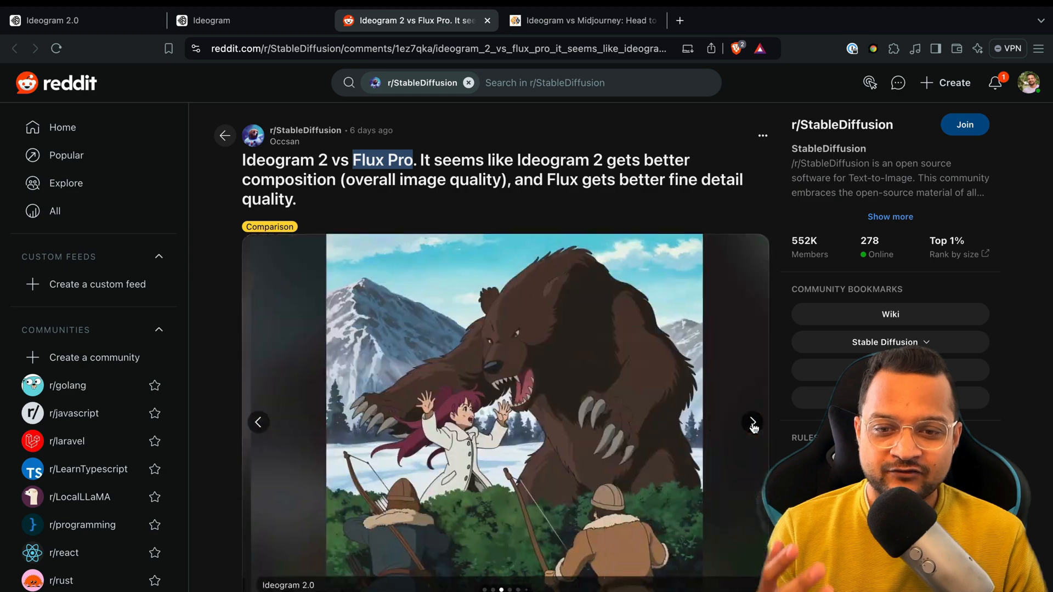
pyautogui.click(578, 20)
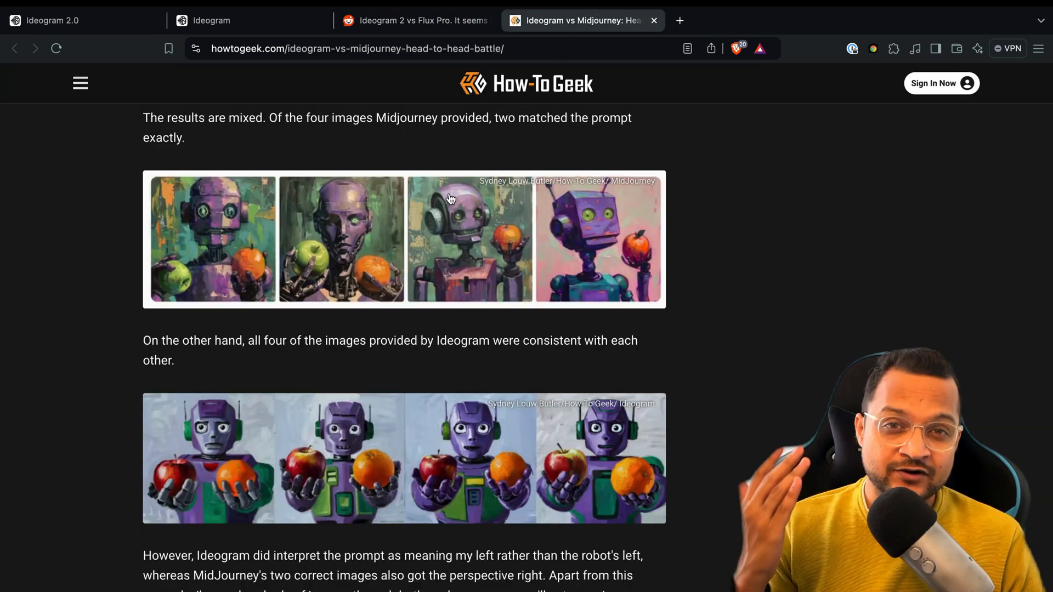
pyautogui.scroll(-3)
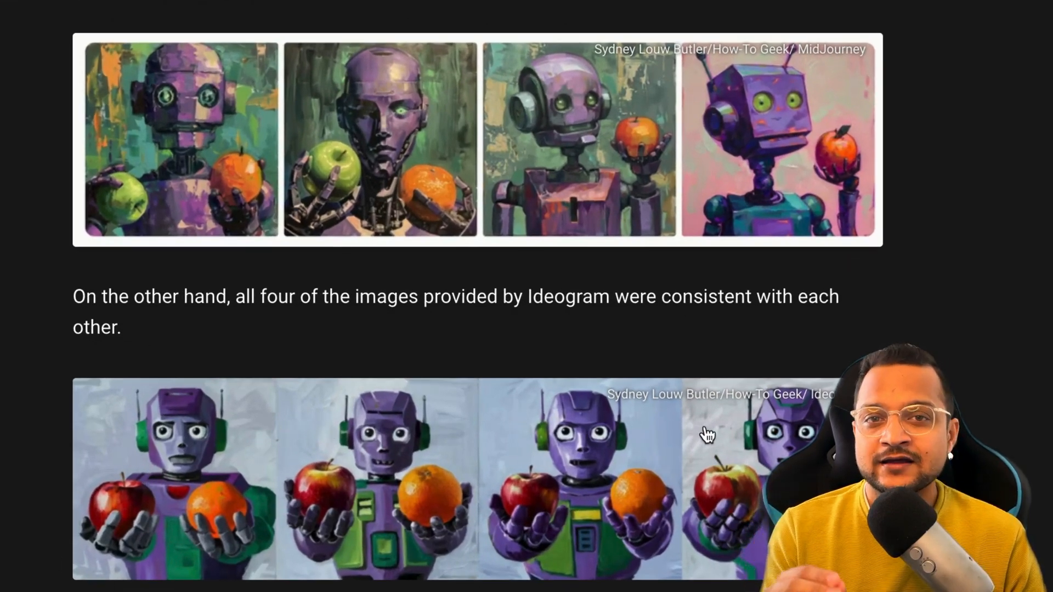
pyautogui.moveTo(450, 368)
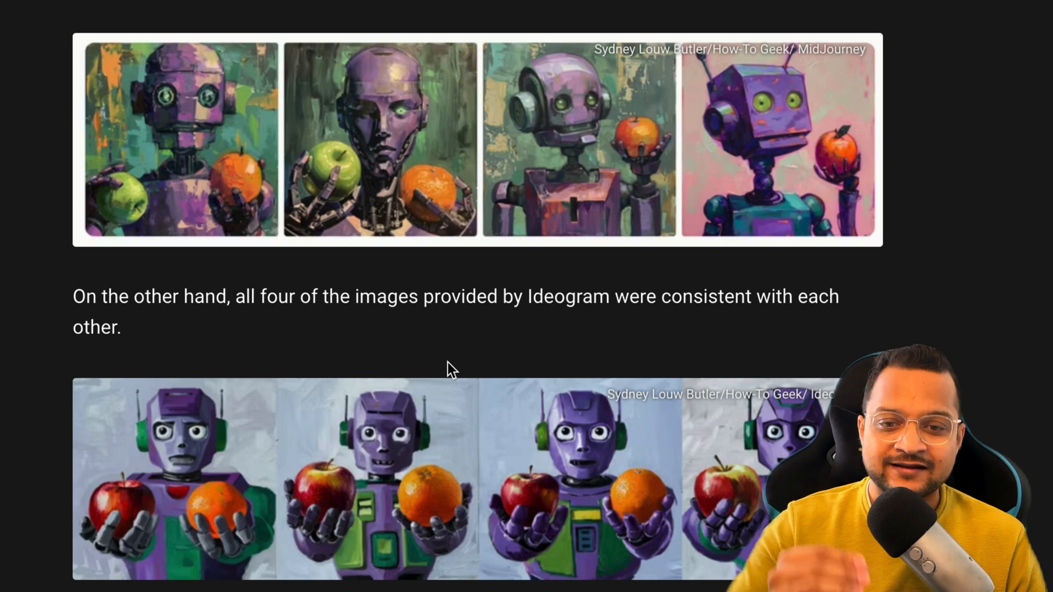
pyautogui.moveTo(348, 266)
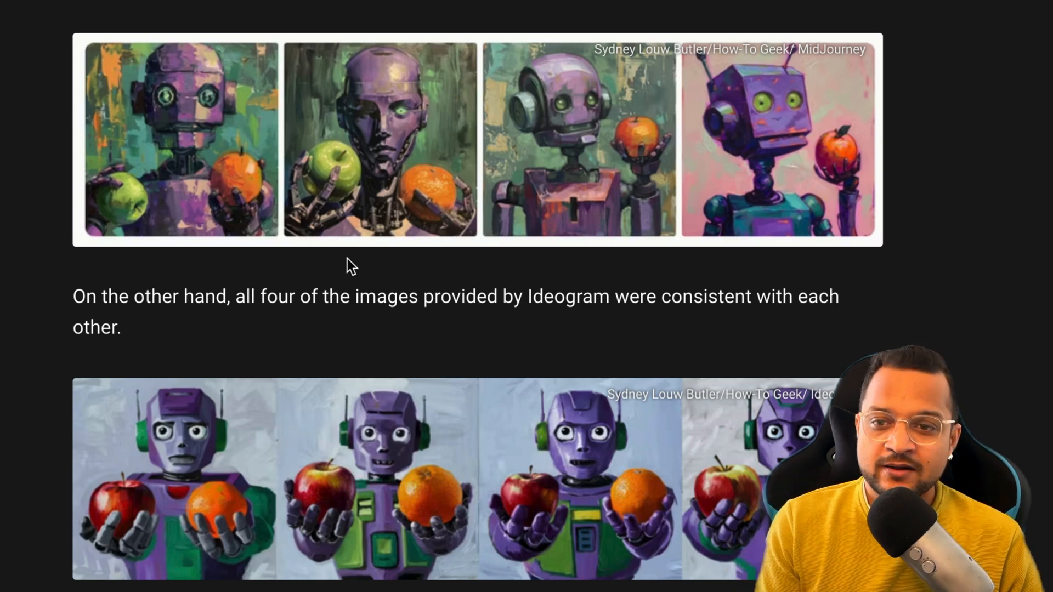
pyautogui.scroll(-3)
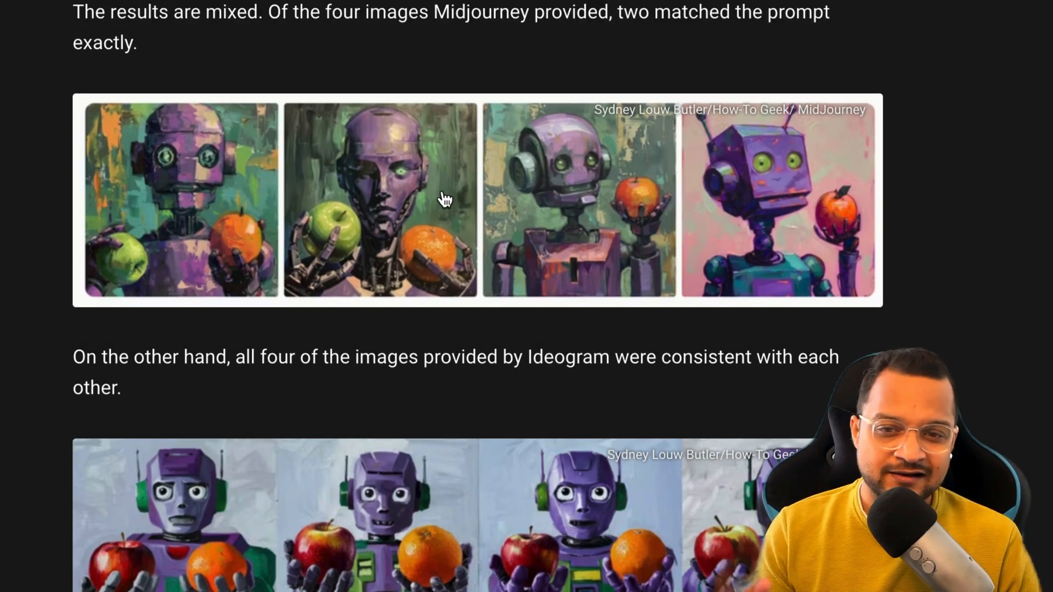
pyautogui.moveTo(256, 241)
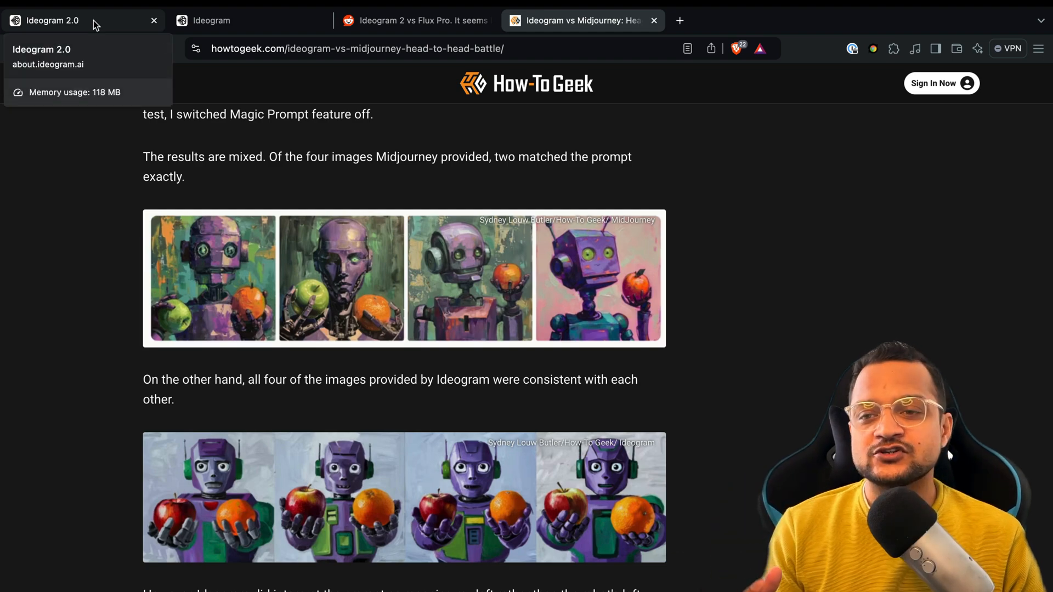
pyautogui.click(51, 20)
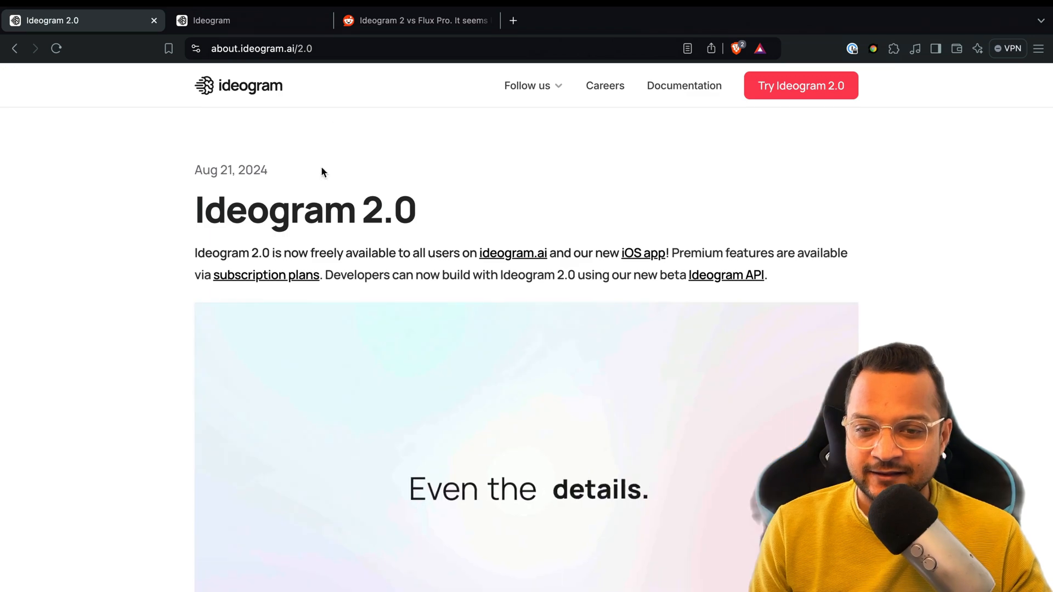
pyautogui.scroll(-3)
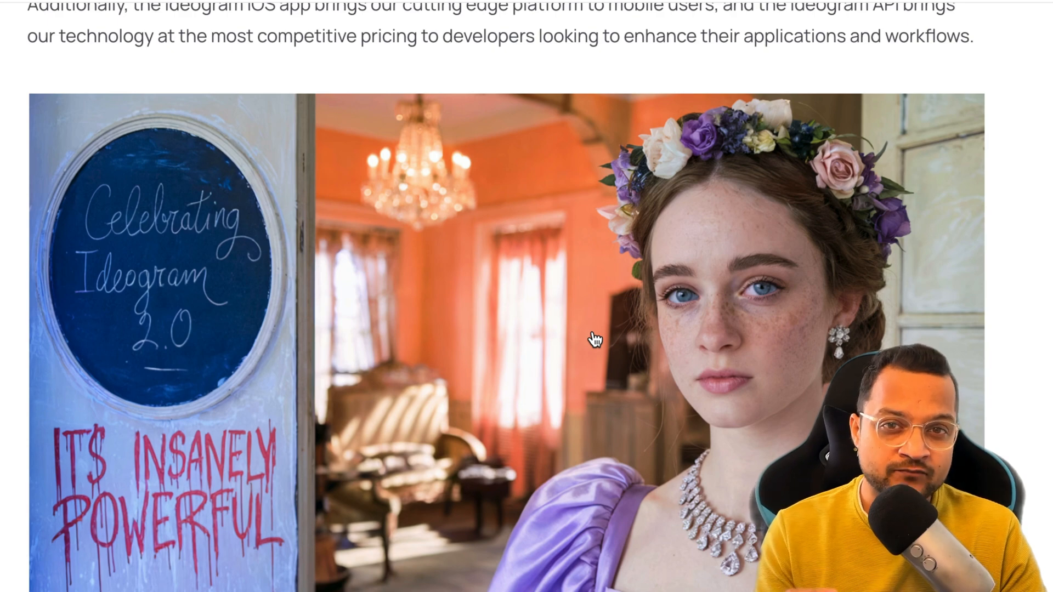
pyautogui.moveTo(49, 280)
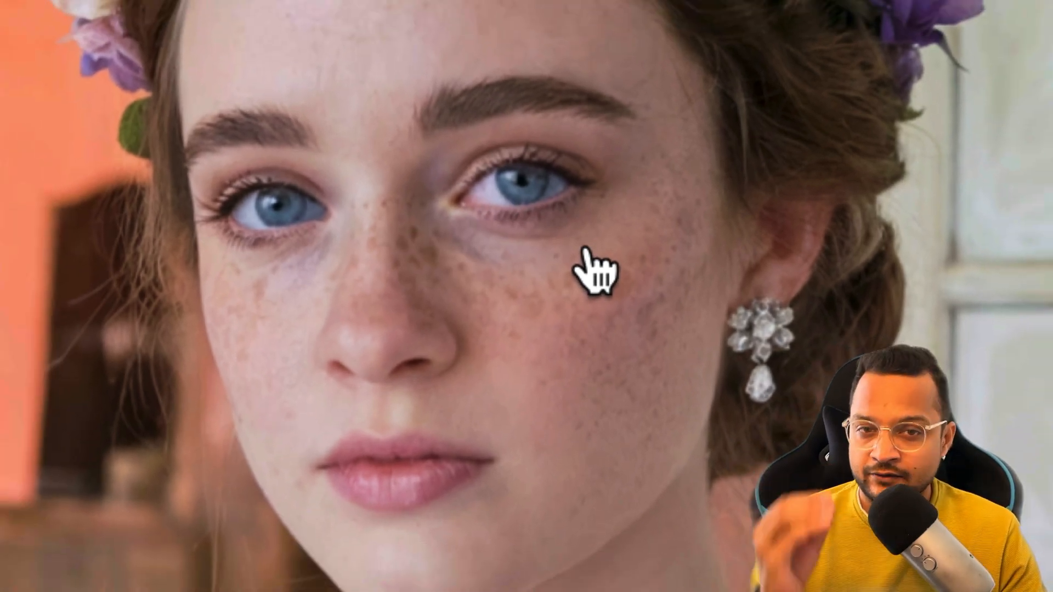
pyautogui.moveTo(806, 323)
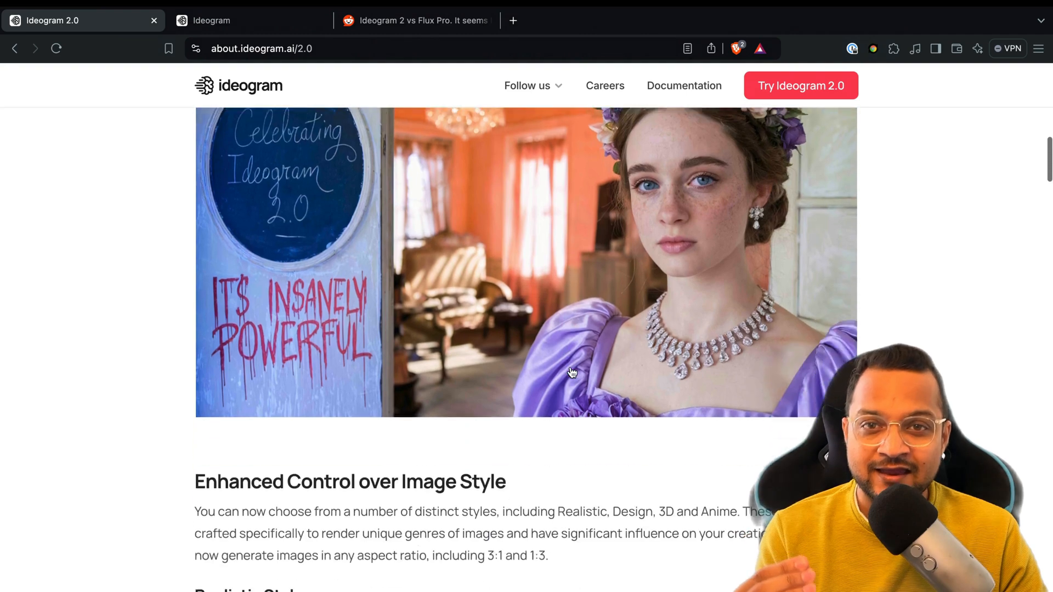
pyautogui.scroll(-3)
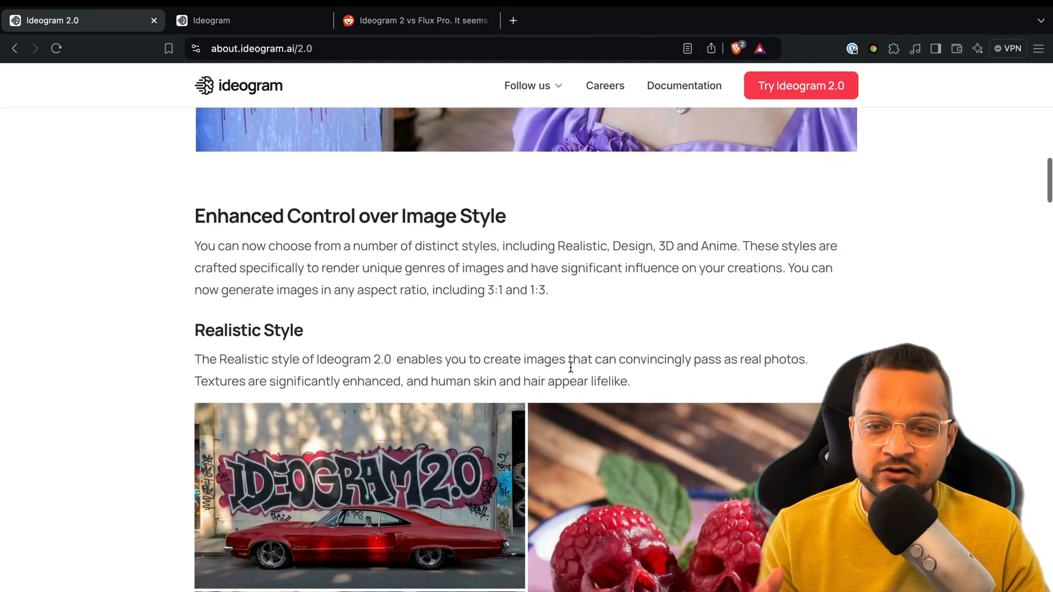
pyautogui.scroll(-3)
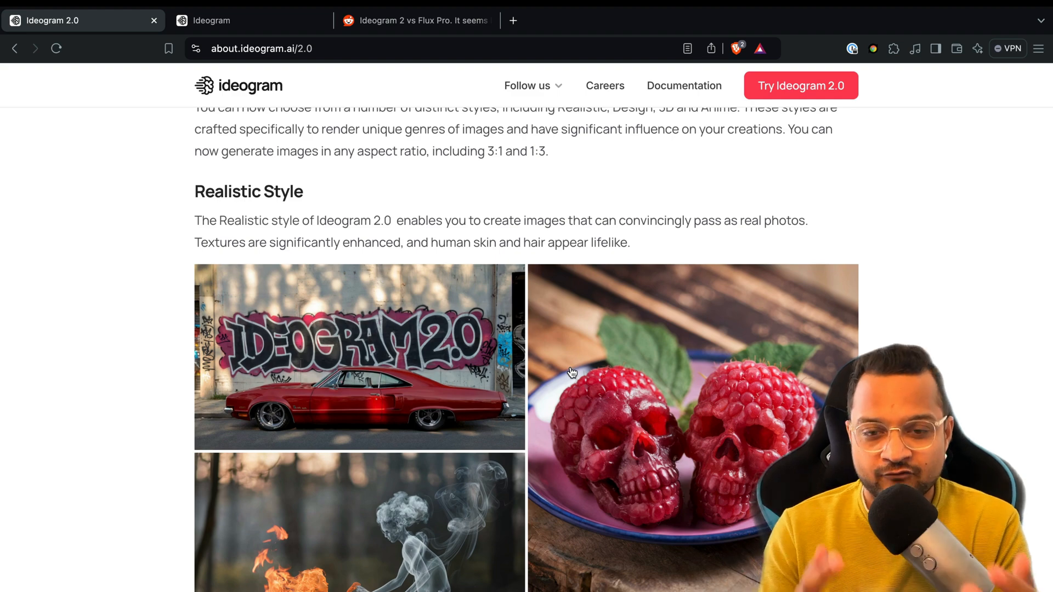
pyautogui.moveTo(235, 223)
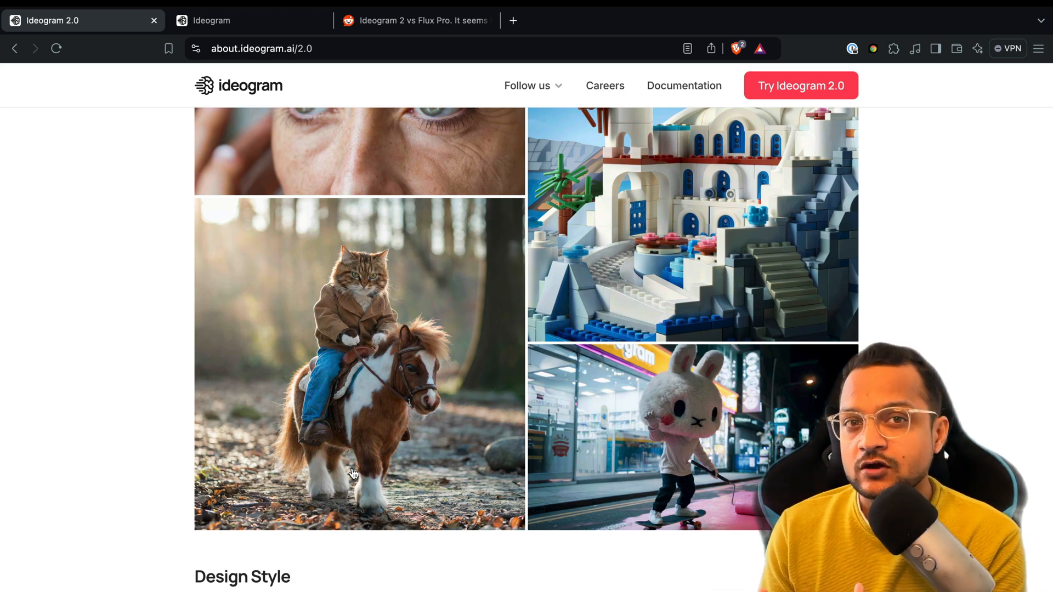
pyautogui.scroll(-3)
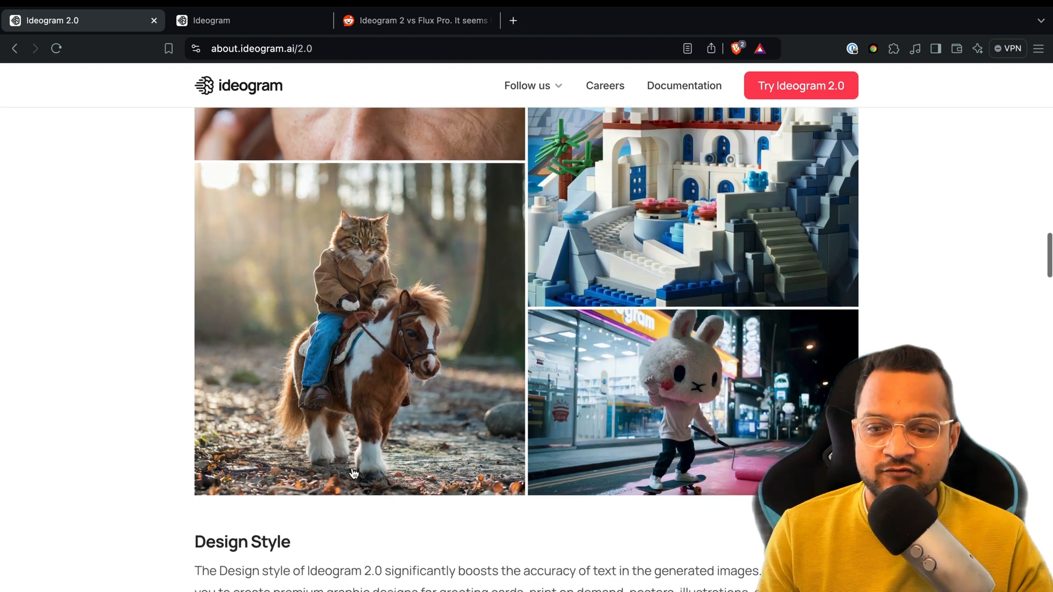
pyautogui.scroll(-3)
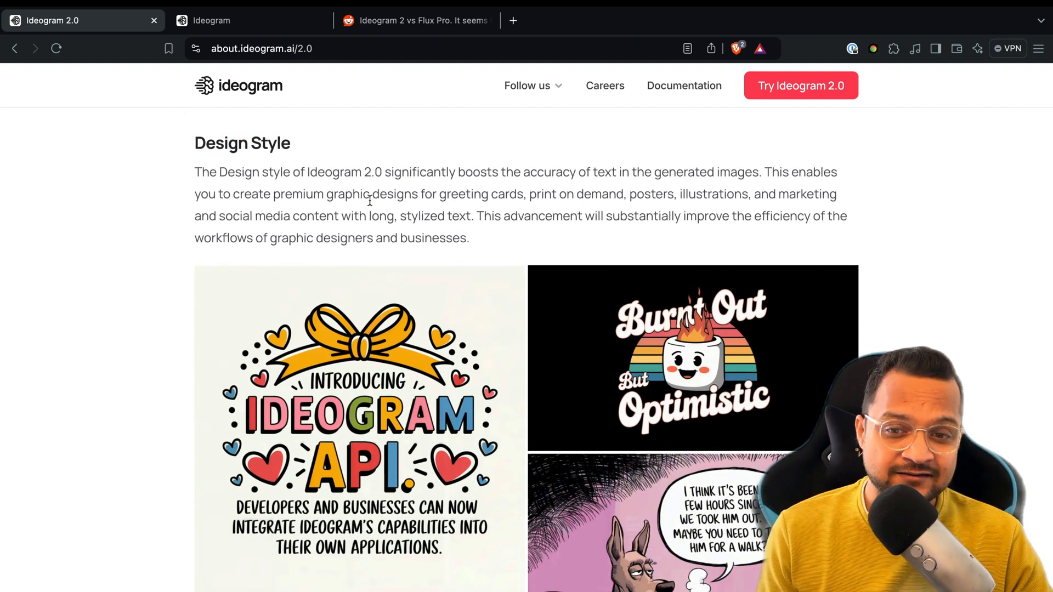
pyautogui.scroll(-3)
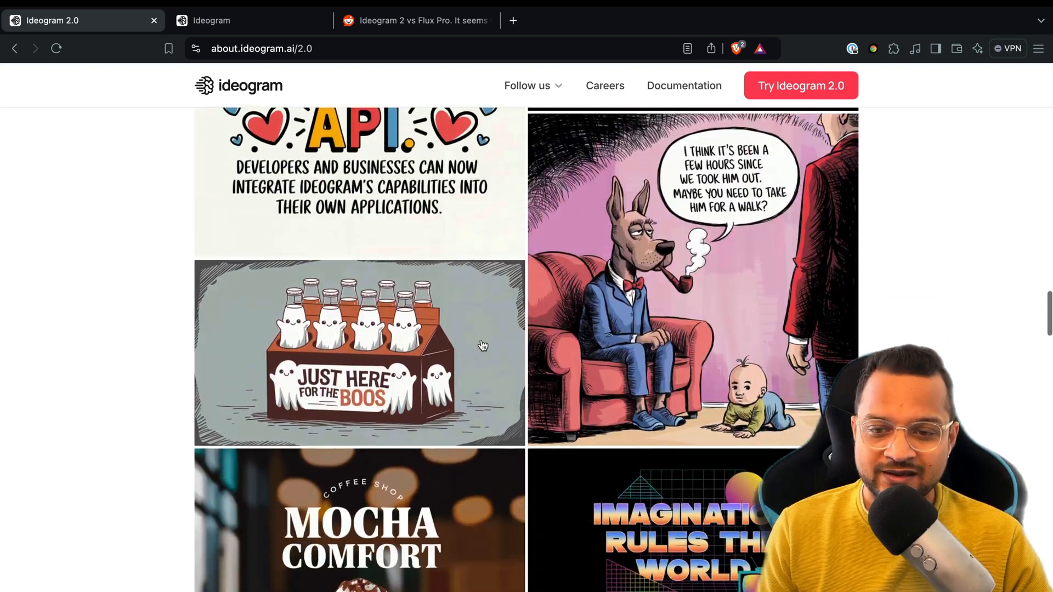
pyautogui.scroll(-3)
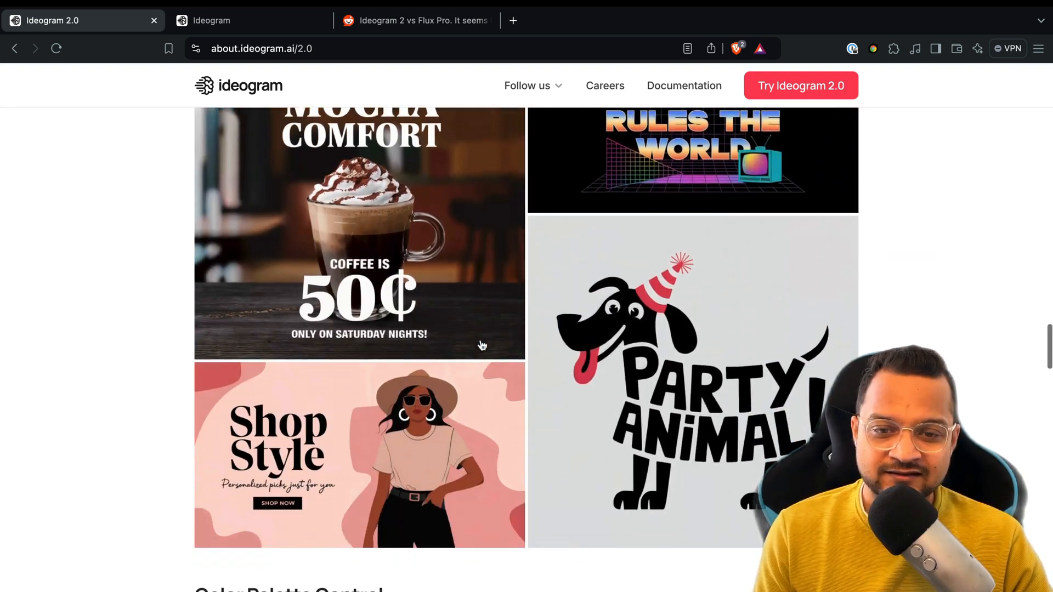
pyautogui.scroll(-3)
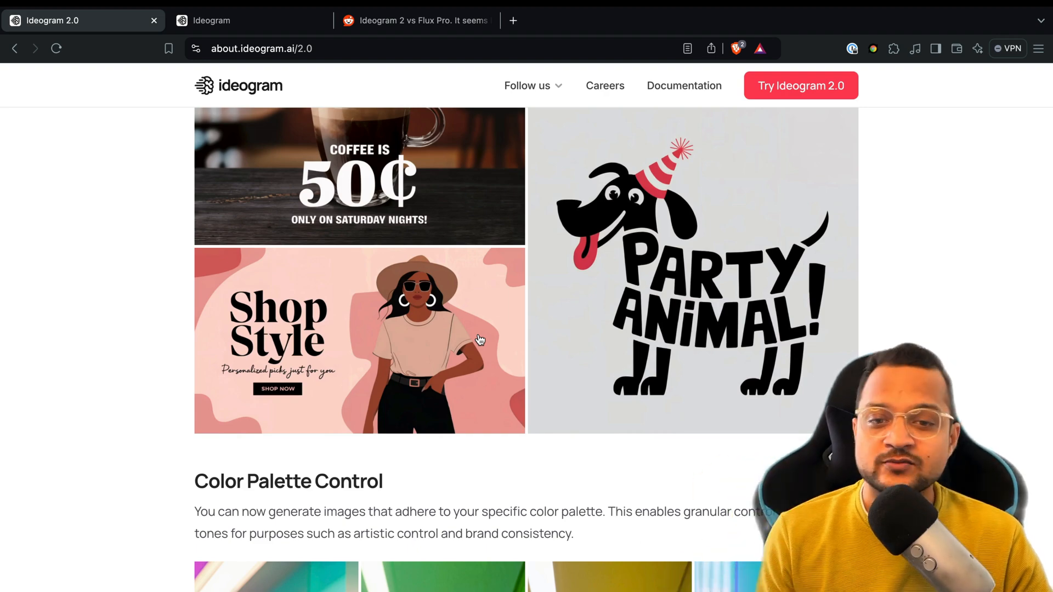
pyautogui.scroll(-3)
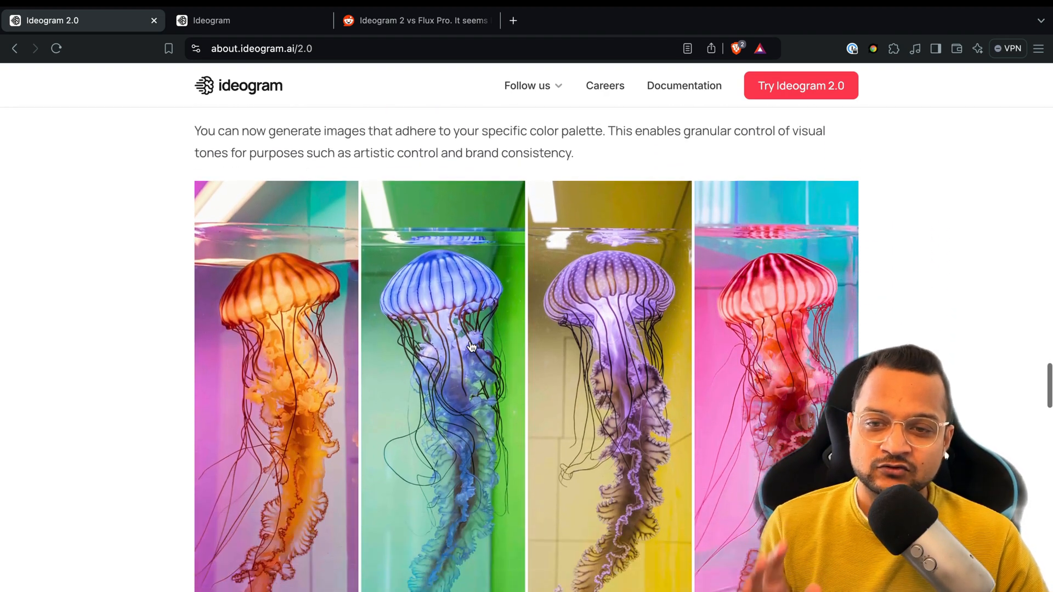
pyautogui.scroll(-3)
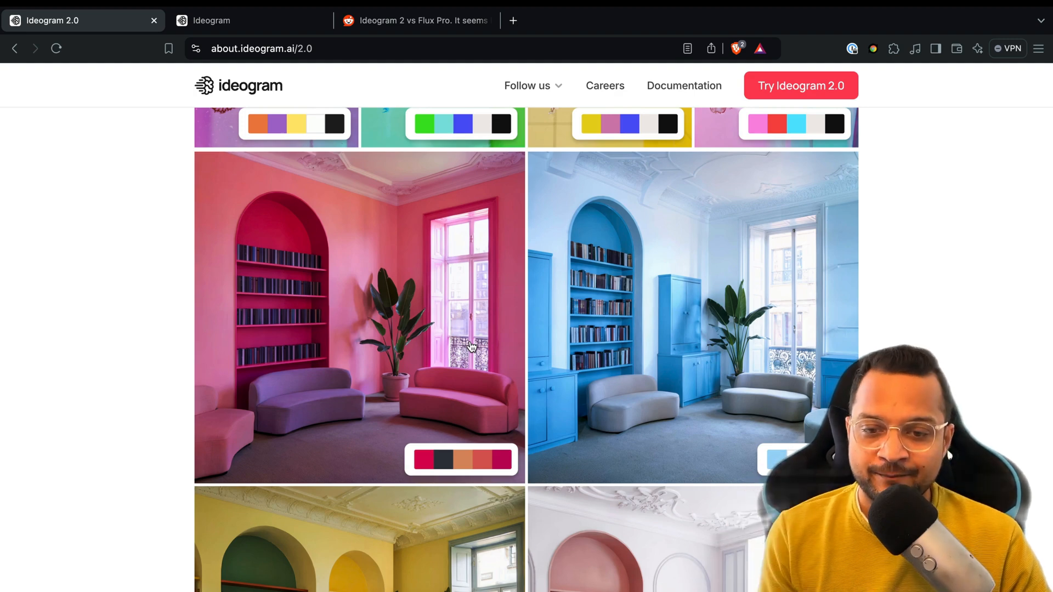
pyautogui.scroll(-3)
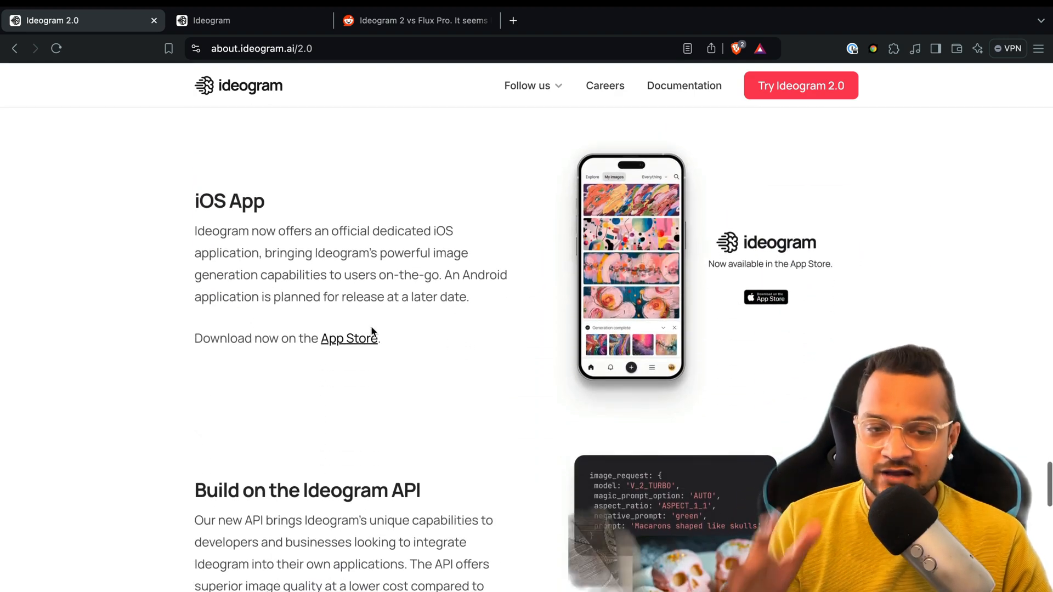
pyautogui.moveTo(176, 204)
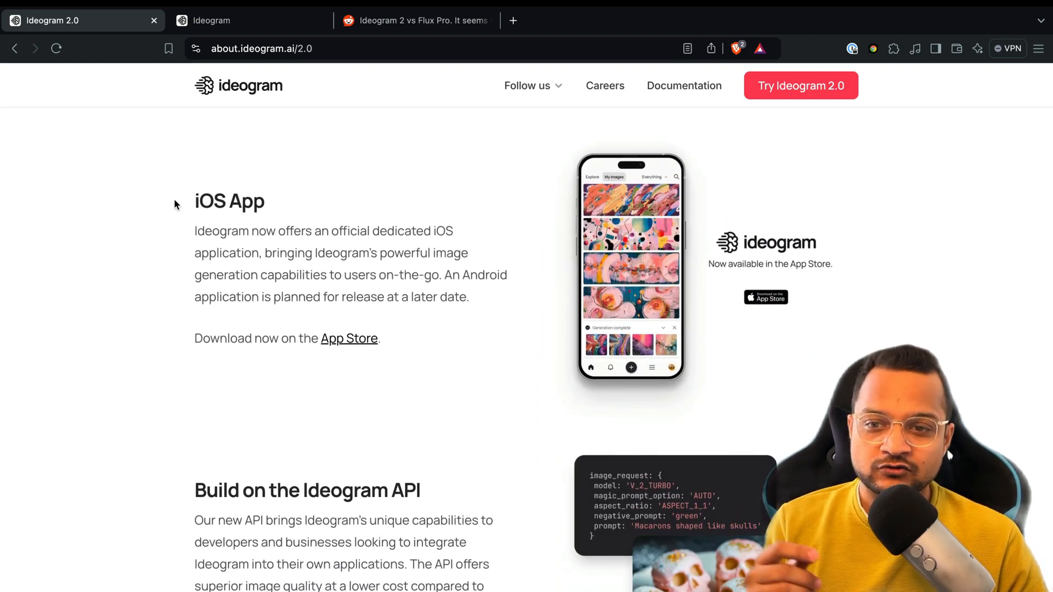
pyautogui.doubleClick(229, 201)
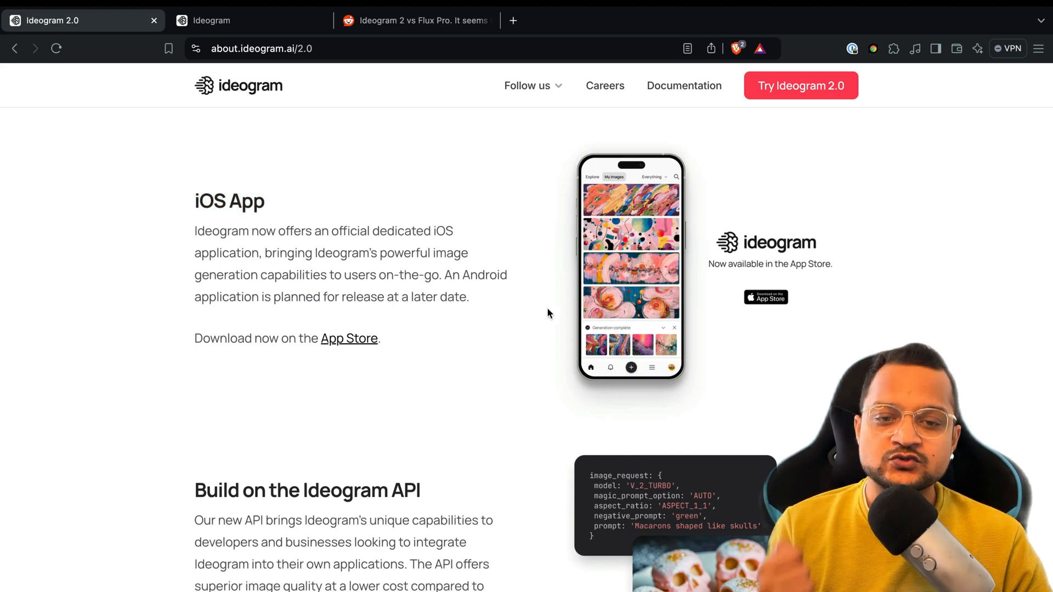
pyautogui.scroll(-3)
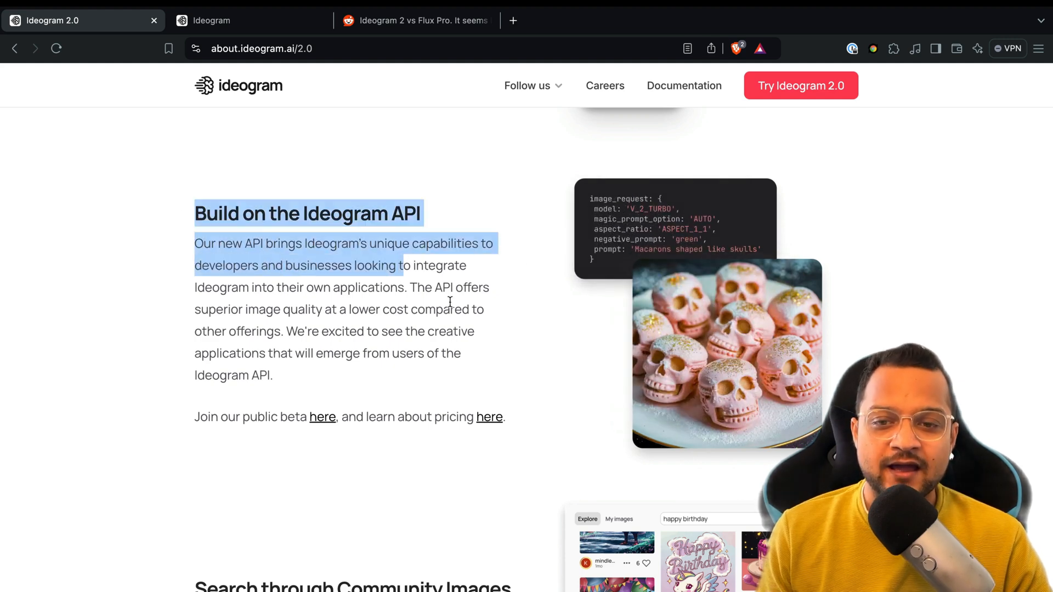
pyautogui.click(500, 377)
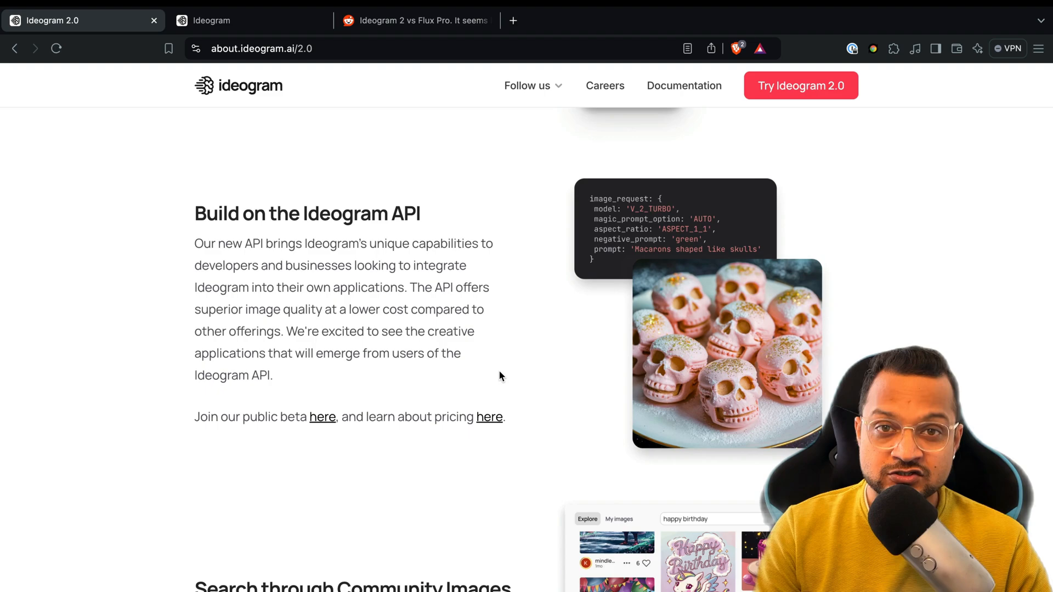
pyautogui.scroll(-3)
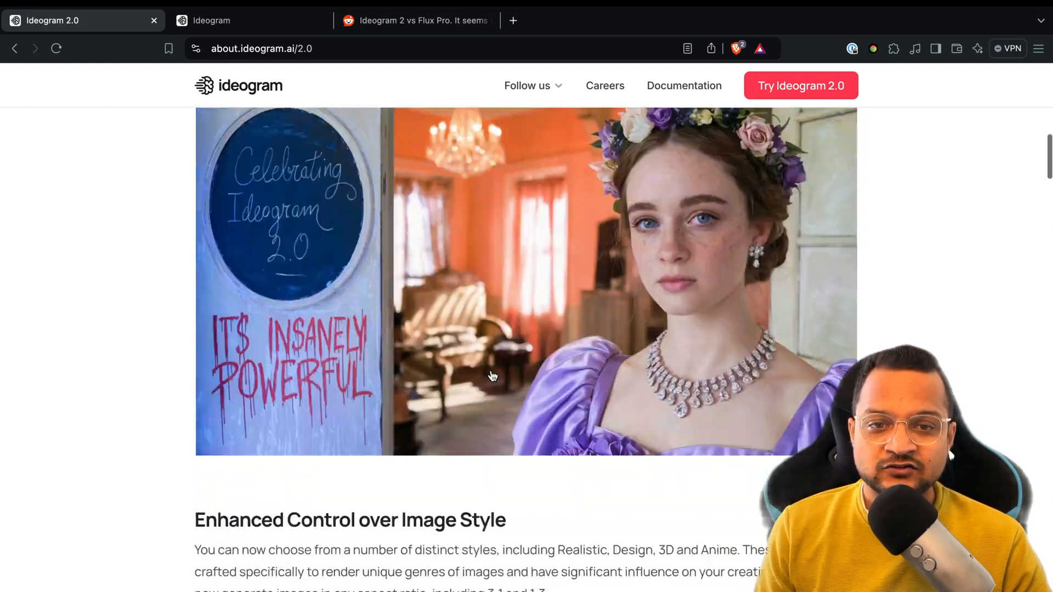
pyautogui.scroll(3)
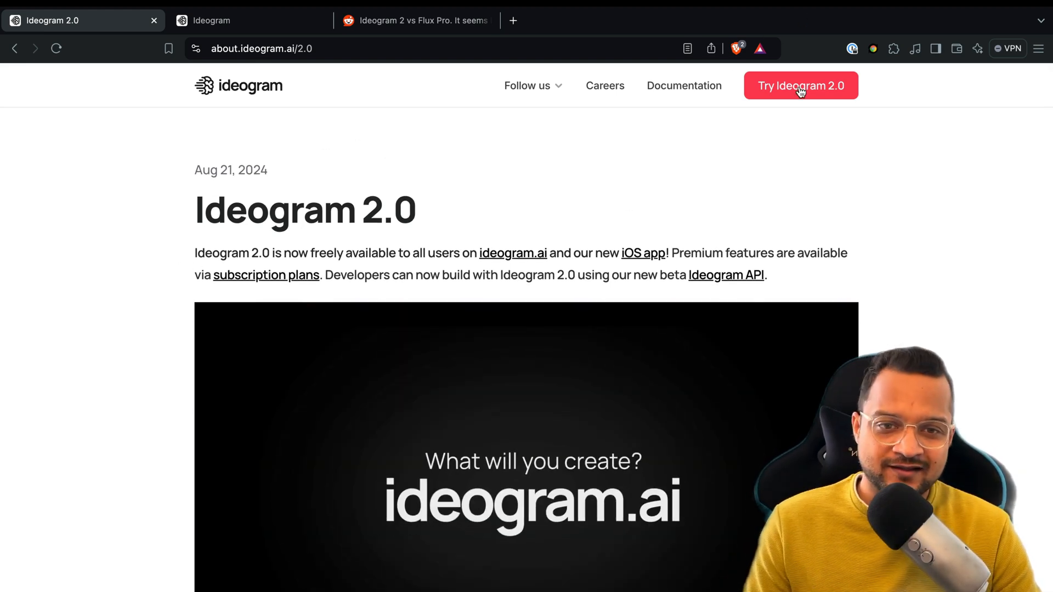
# Enter the Ideogram app via Try Ideogram 2.0 and dismiss the Ideogram Plus upgrade offer.
pyautogui.click(801, 85)
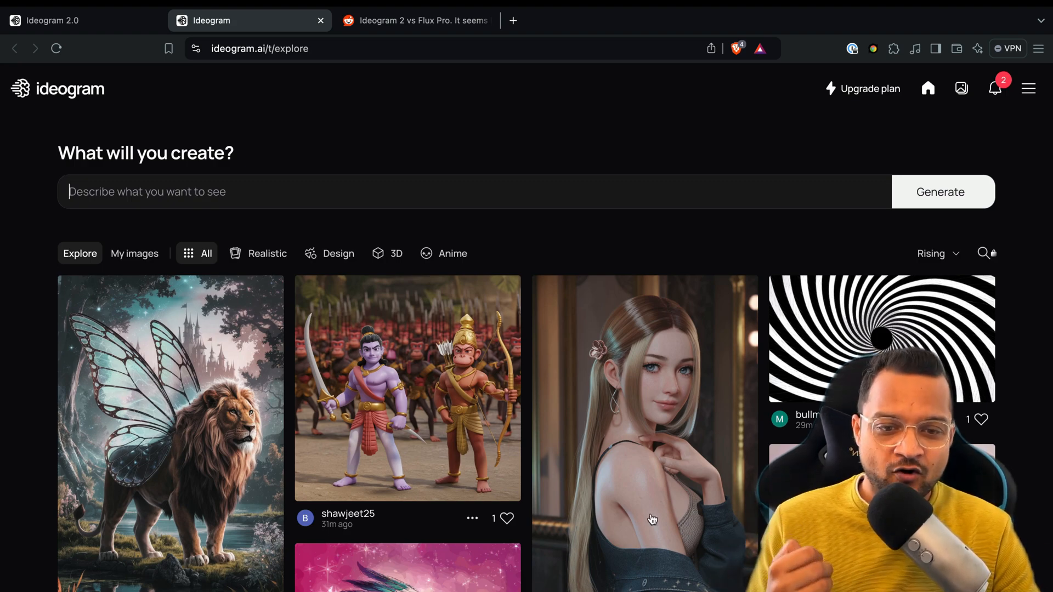
pyautogui.scroll(-3)
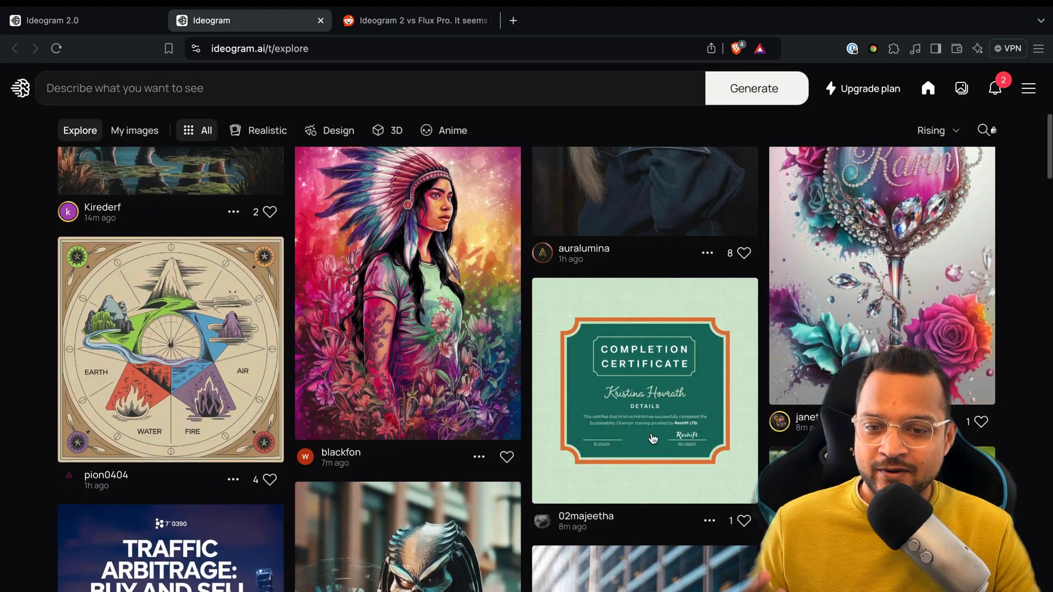
pyautogui.scroll(-3)
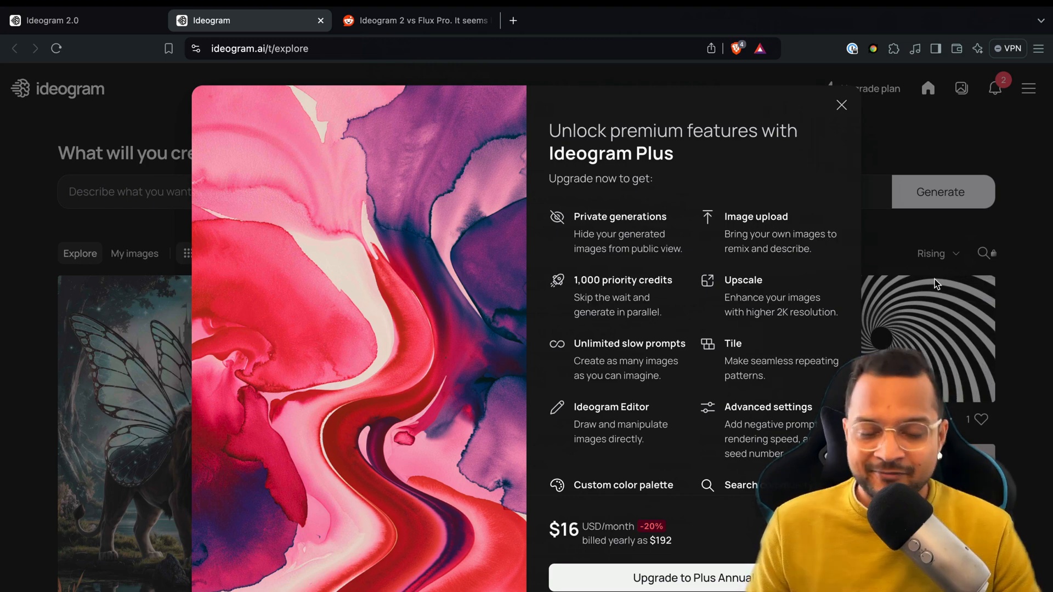
pyautogui.click(841, 106)
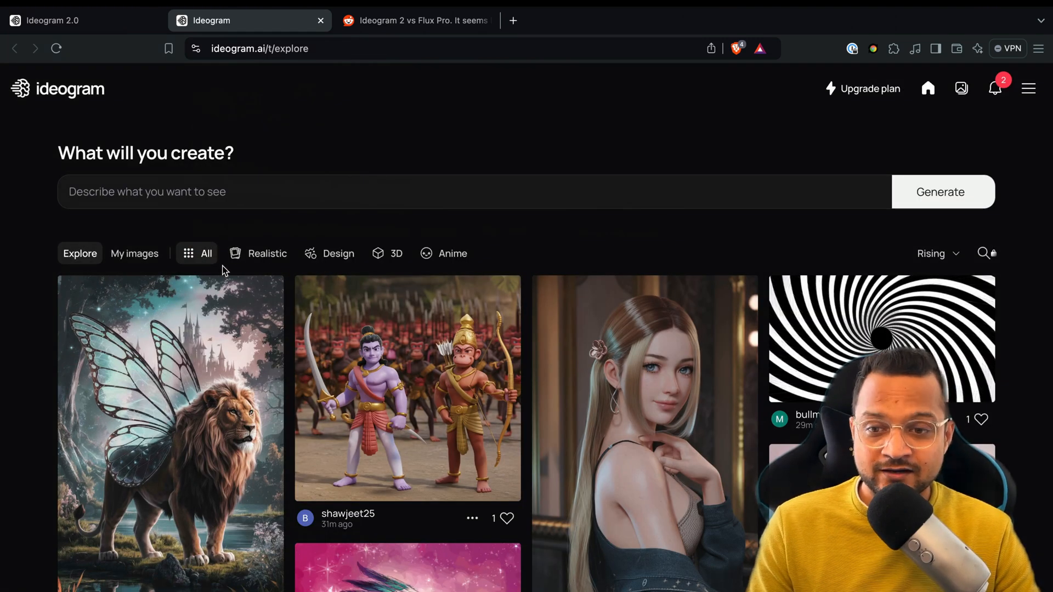
# Filter the community gallery by Realistic, Design, 3D and finally Anime styles.
pyautogui.click(266, 253)
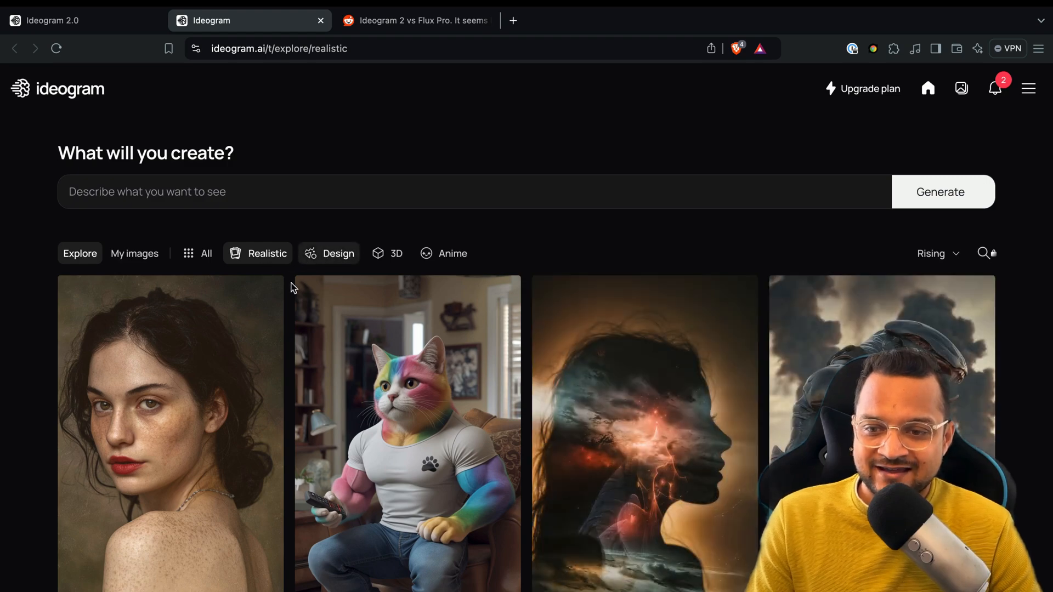
pyautogui.moveTo(554, 487)
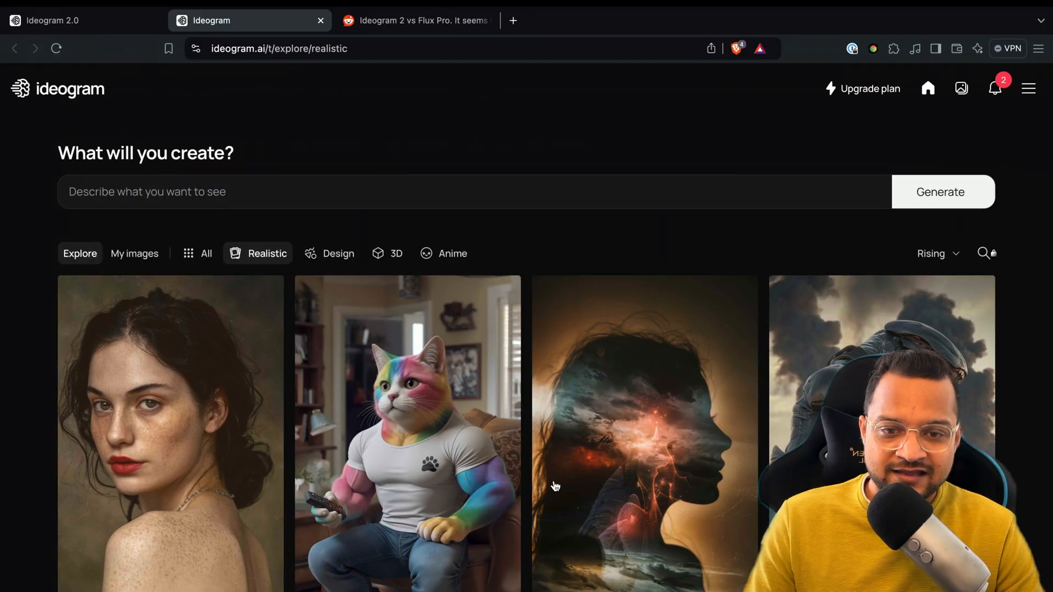
pyautogui.click(338, 253)
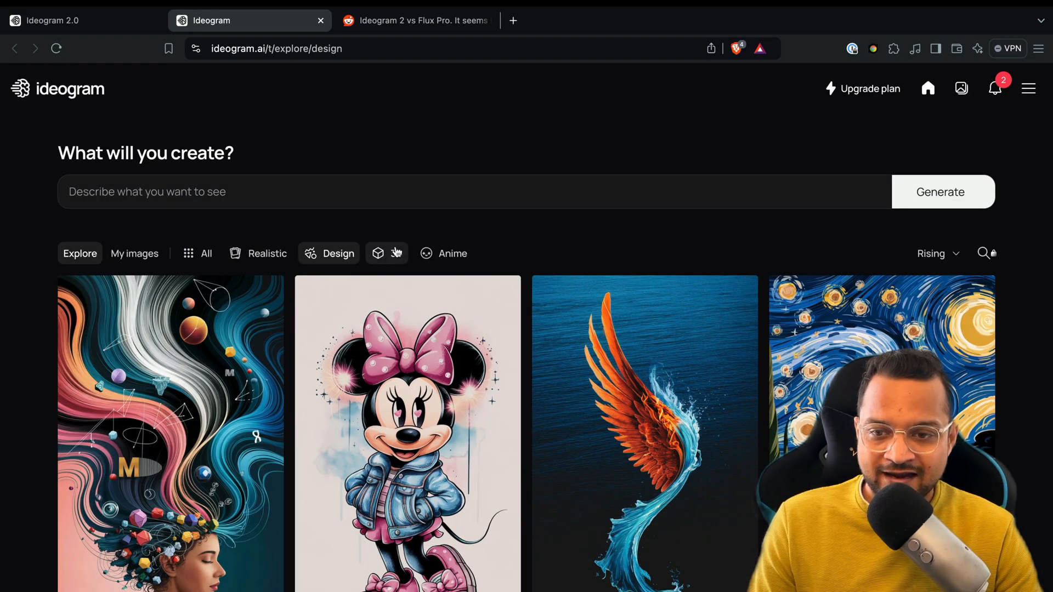
pyautogui.click(387, 254)
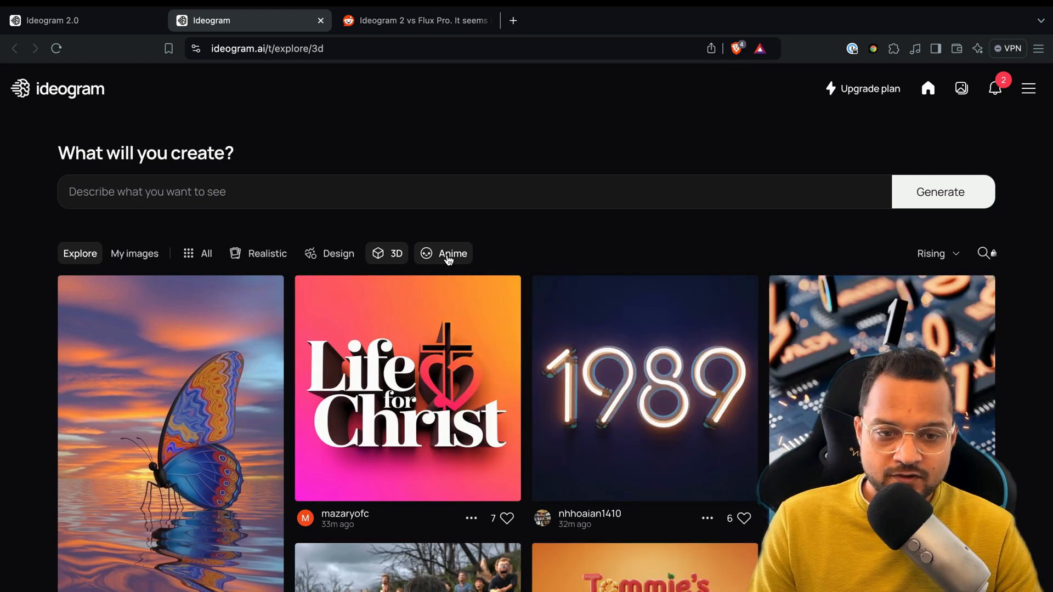
pyautogui.click(452, 254)
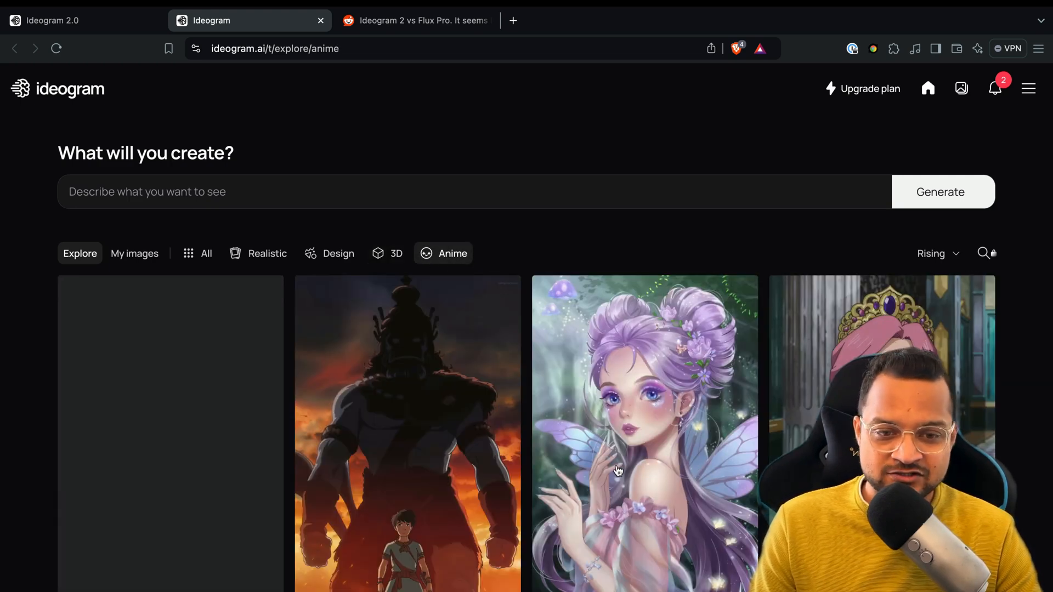
pyautogui.scroll(-3)
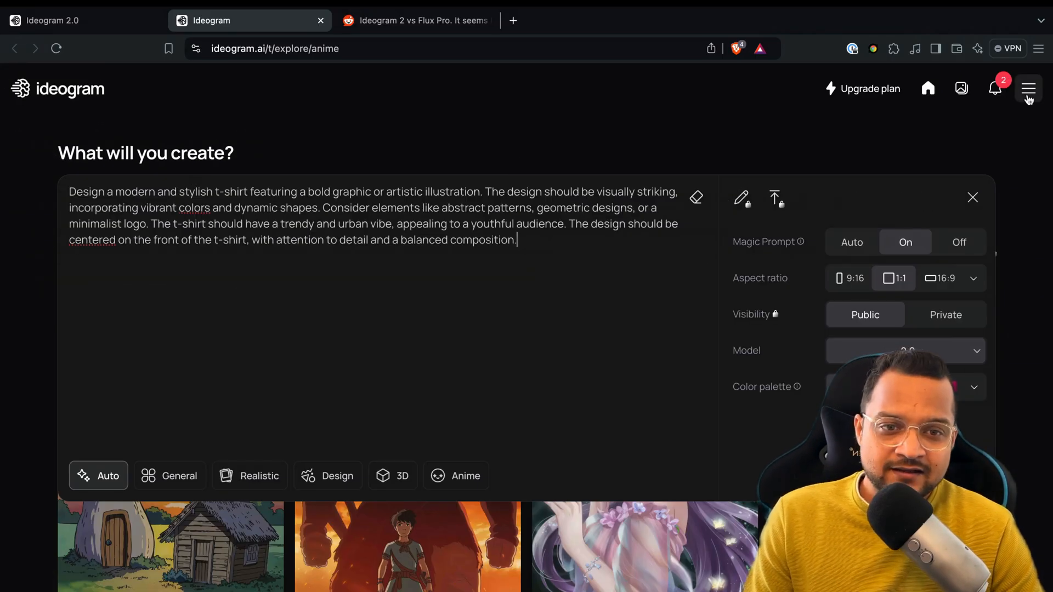
pyautogui.moveTo(1028, 89)
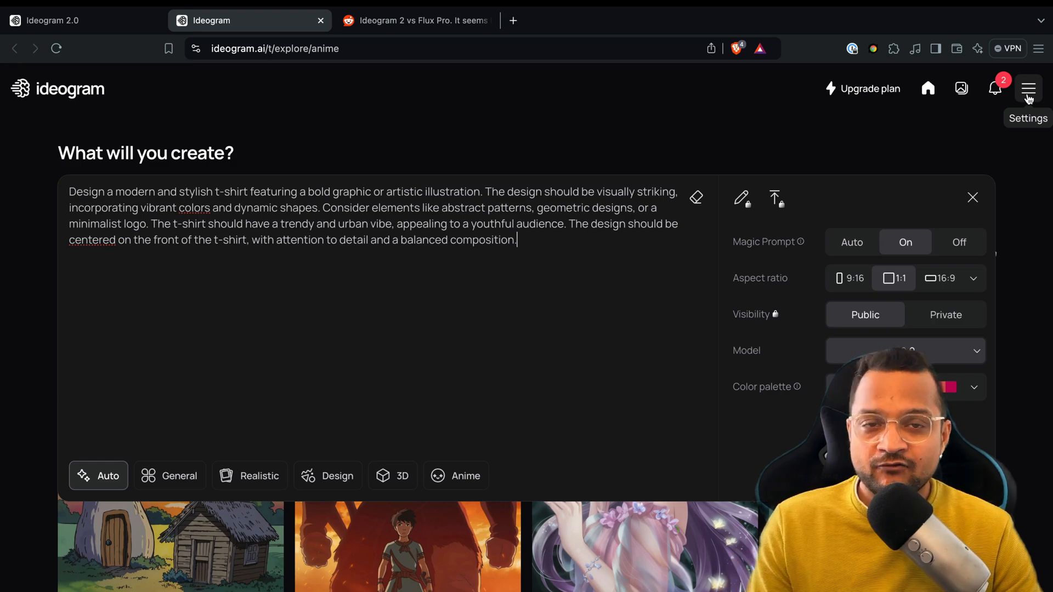
# Start the t-shirt design prompt with Realistic style and Magic Prompt turned on.
pyautogui.click(1028, 88)
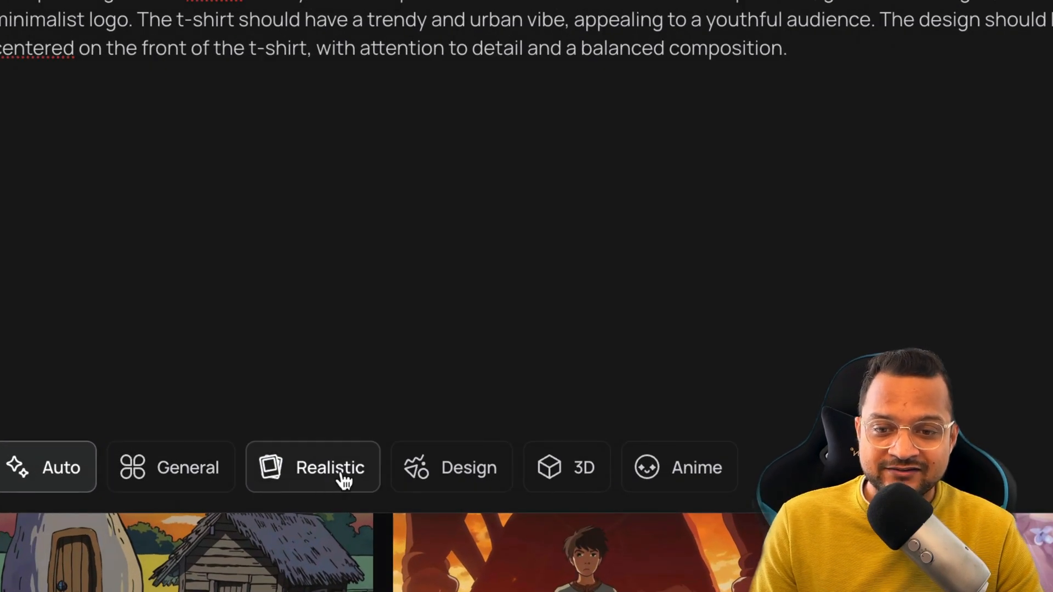
pyautogui.click(49, 468)
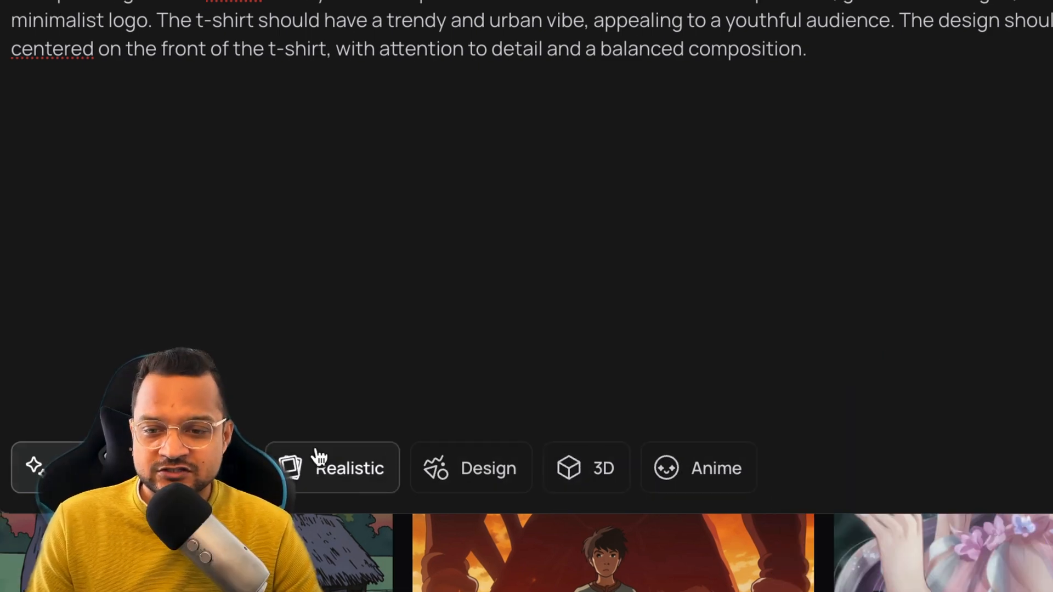
pyautogui.moveTo(735, 456)
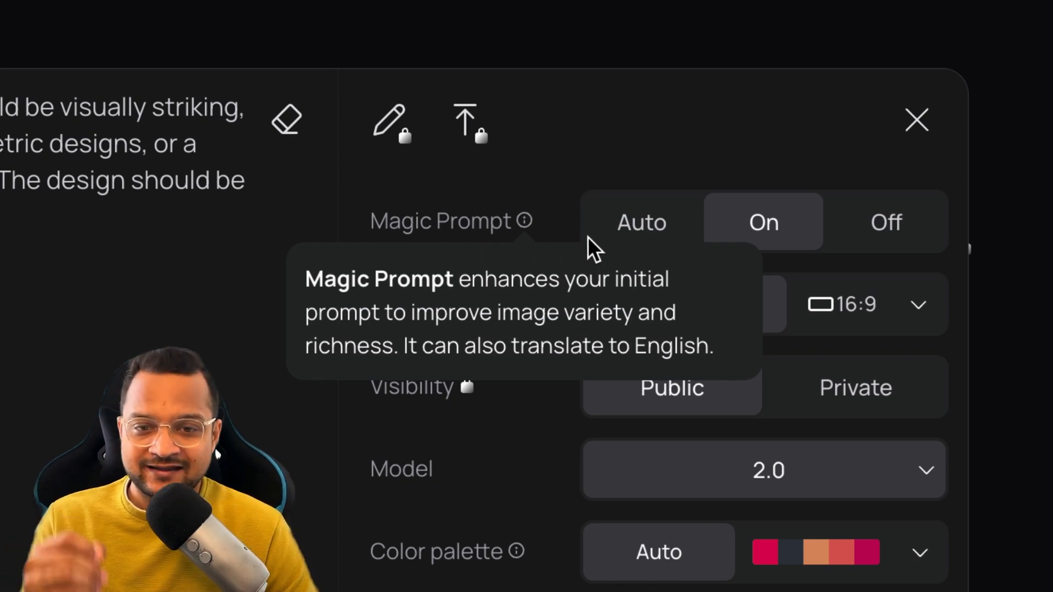
pyautogui.moveTo(611, 269)
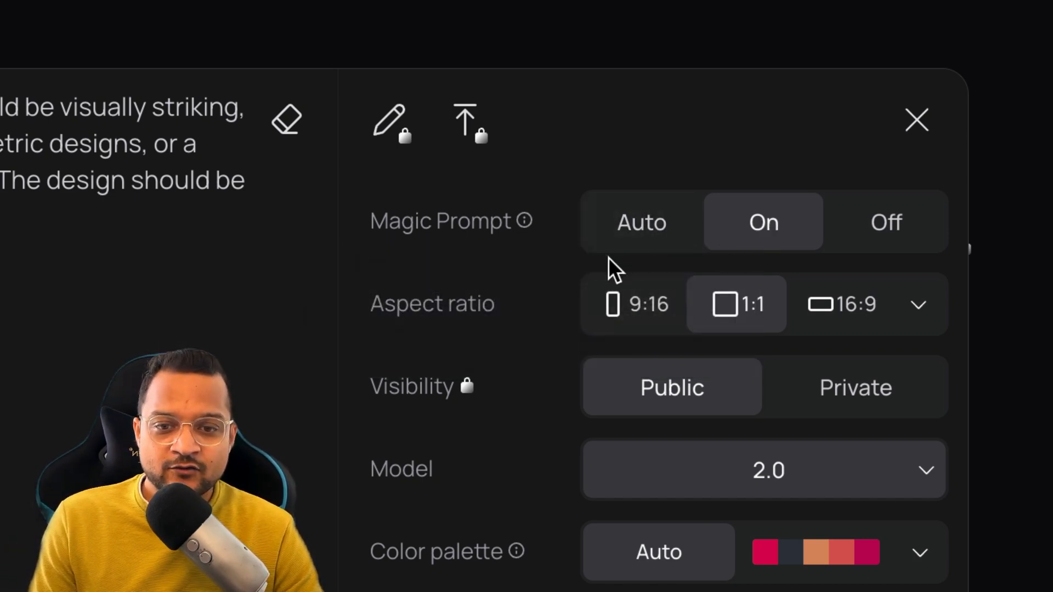
pyautogui.moveTo(525, 221)
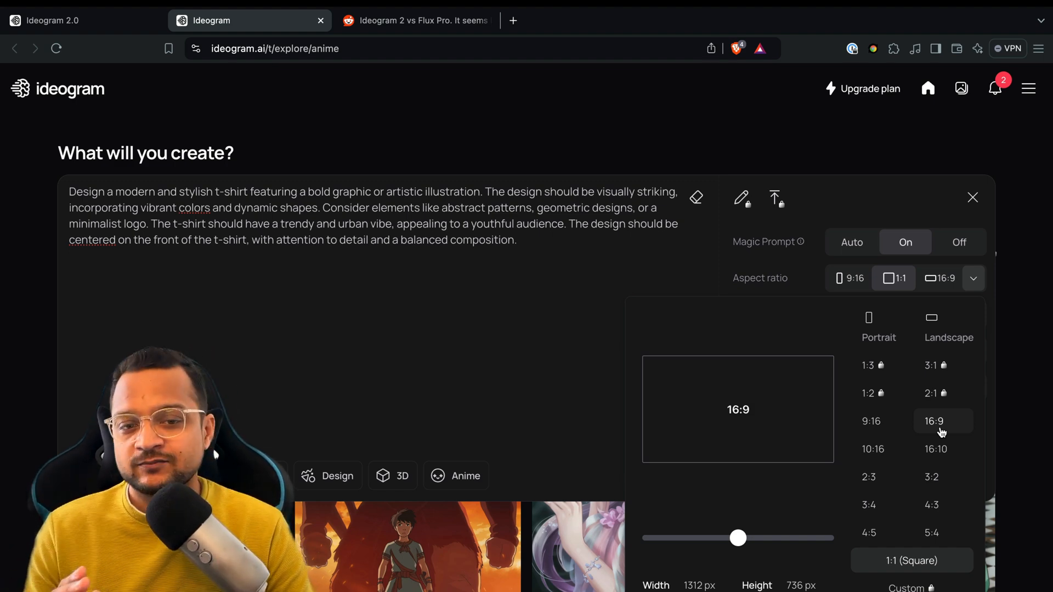
pyautogui.click(931, 393)
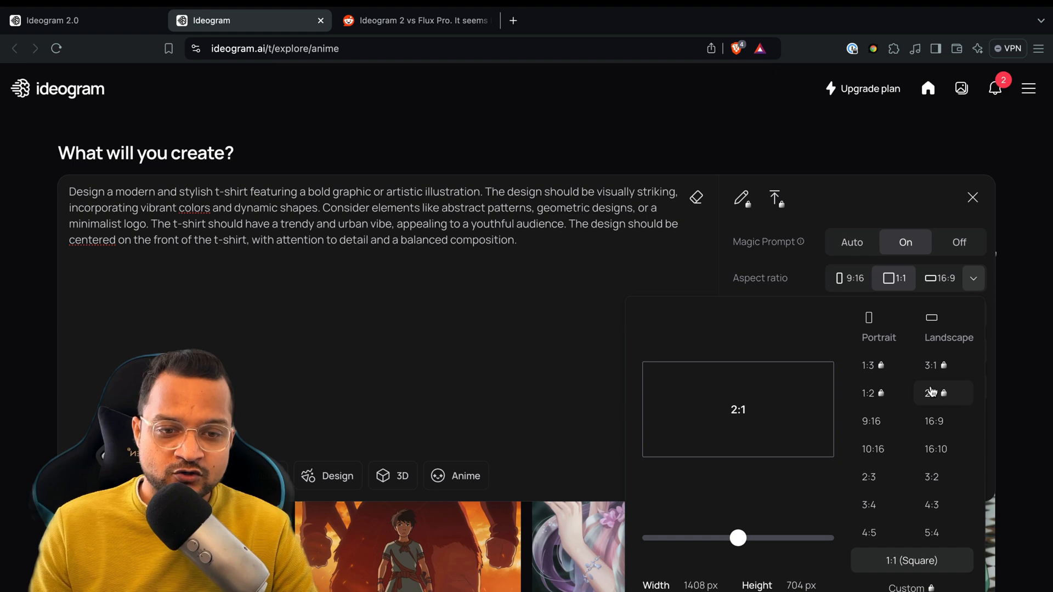
pyautogui.click(933, 364)
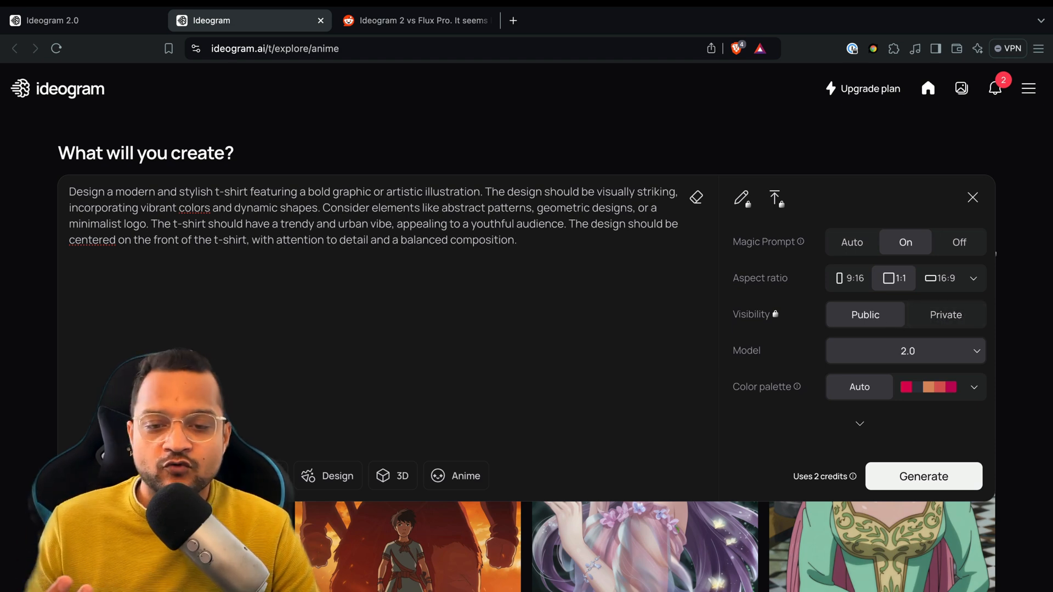
# Set aspect ratio 1:1, public visibility and model 2.0, reviewing the colour palette list left on Auto.
pyautogui.click(971, 197)
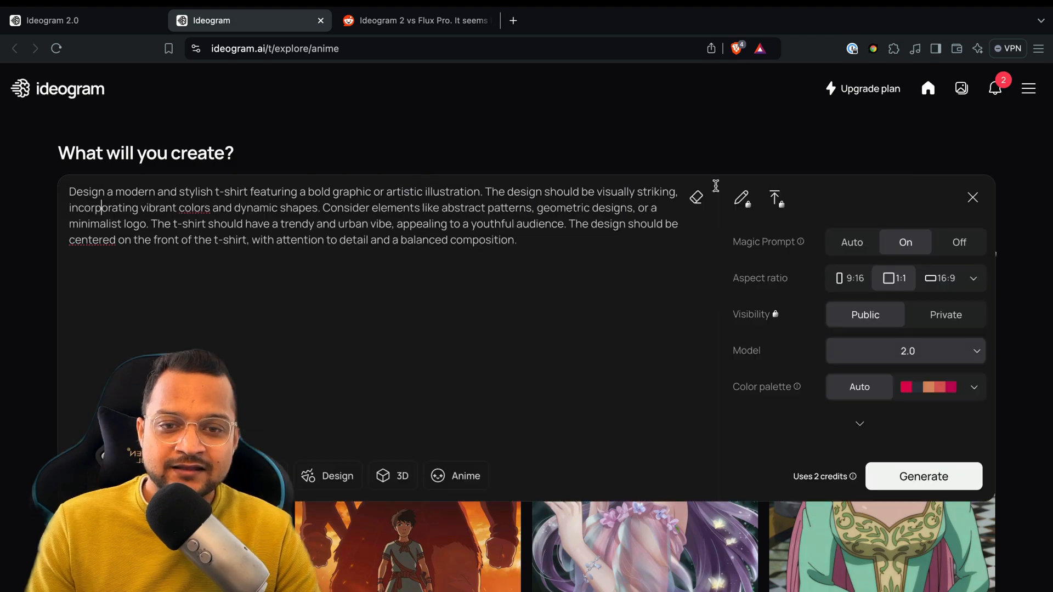
pyautogui.moveTo(1019, 348)
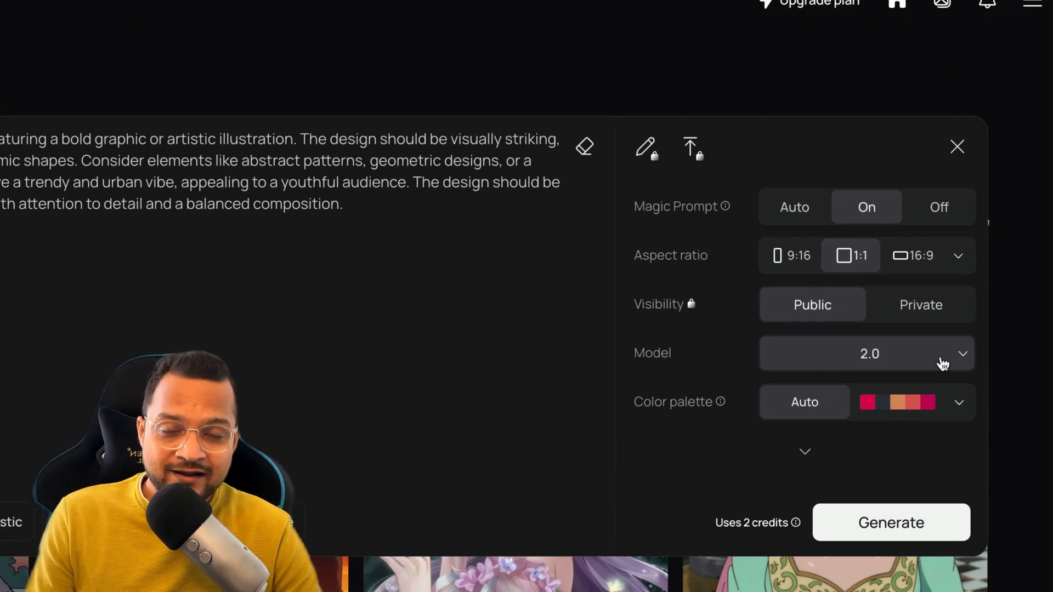
pyautogui.click(866, 353)
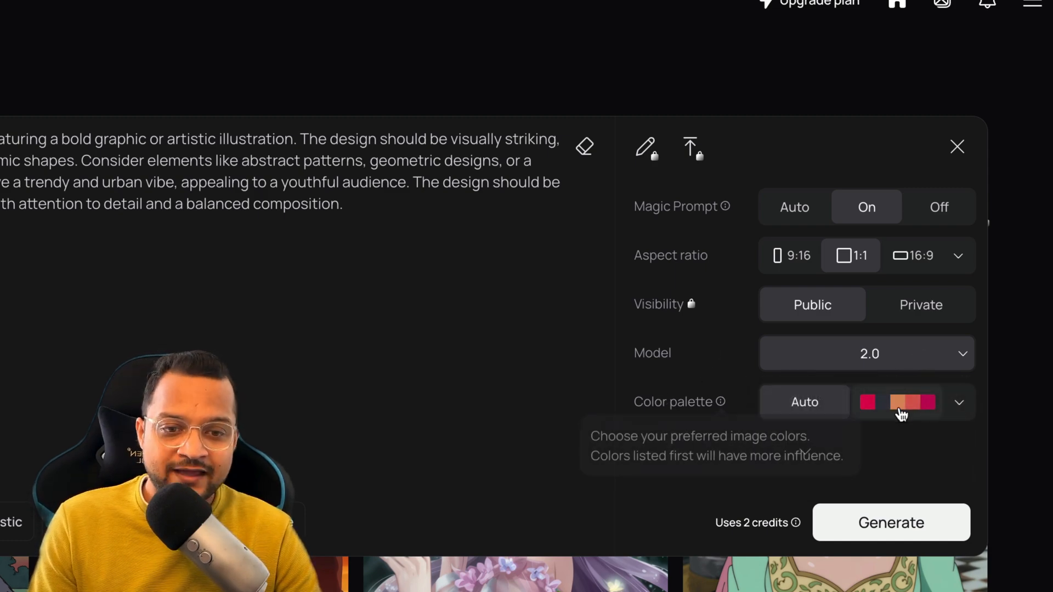
pyautogui.click(959, 402)
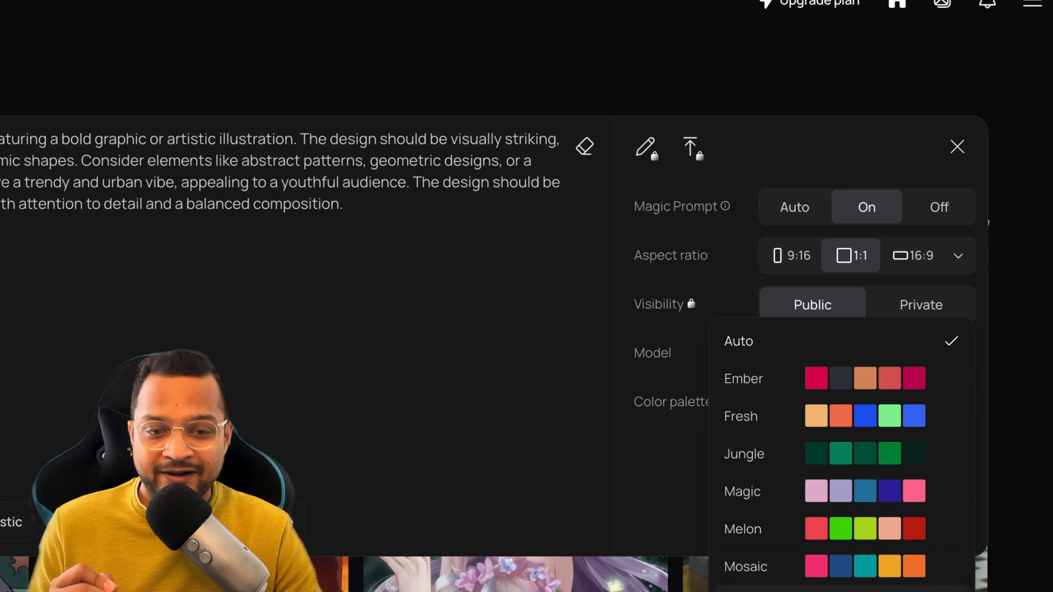
pyautogui.scroll(-3)
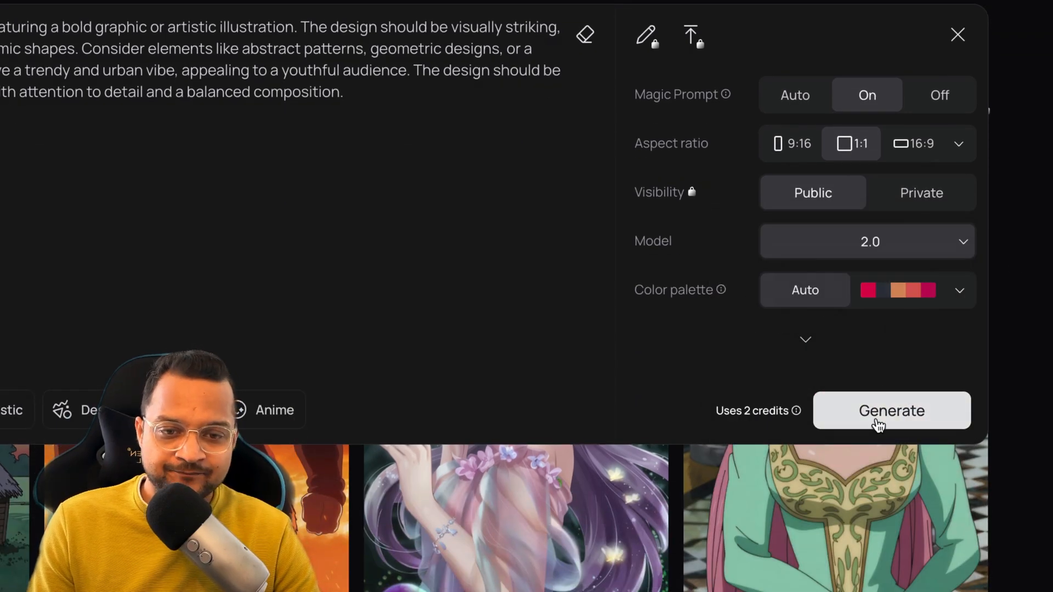
# Generate the t-shirt designs, view the interlocking coloured shapes result, and begin a new prompt.
pyautogui.click(890, 410)
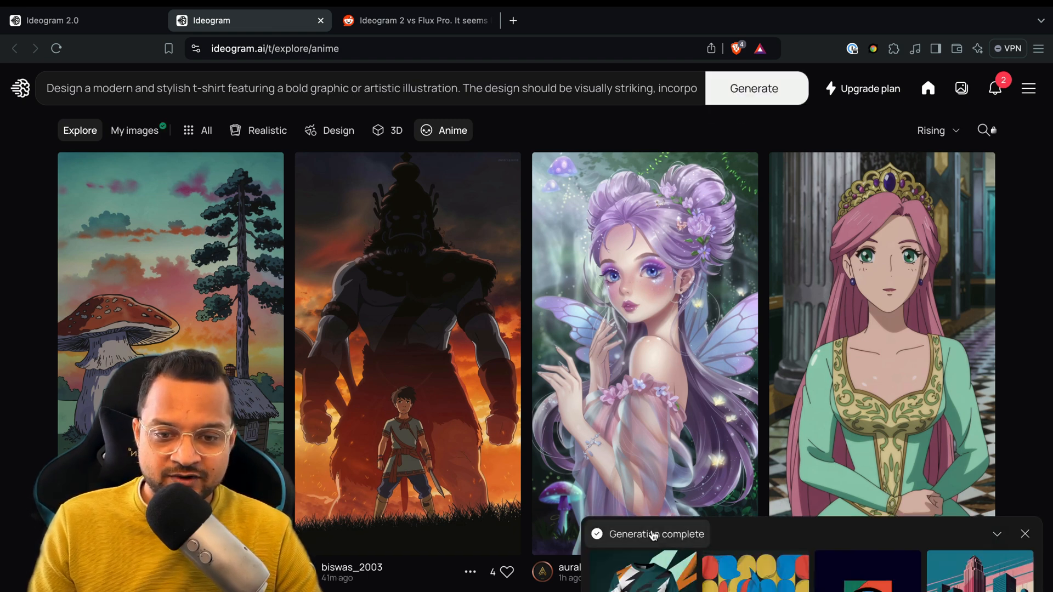
pyautogui.click(134, 130)
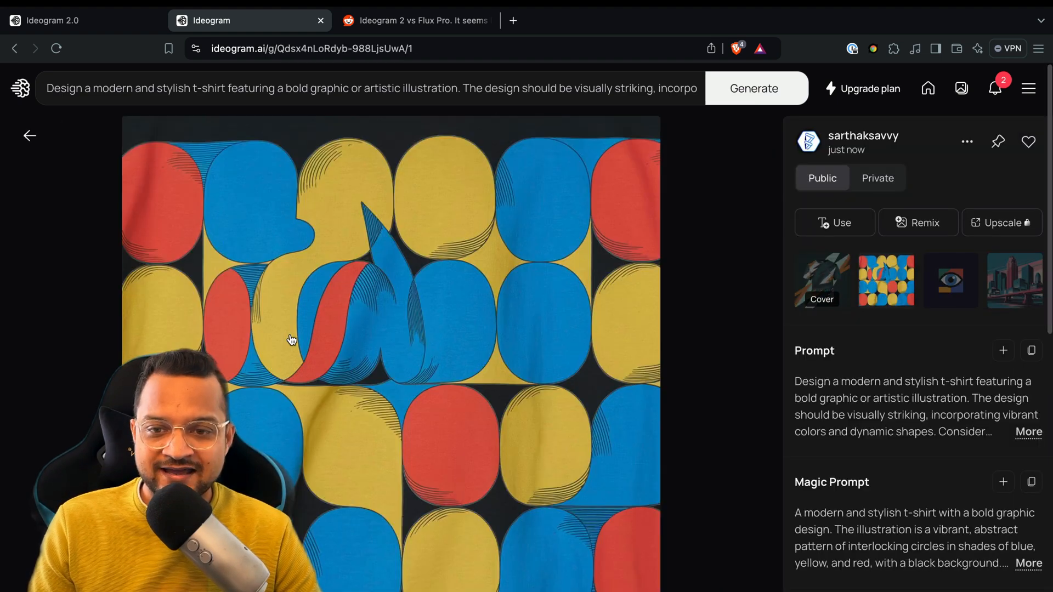
pyautogui.click(950, 280)
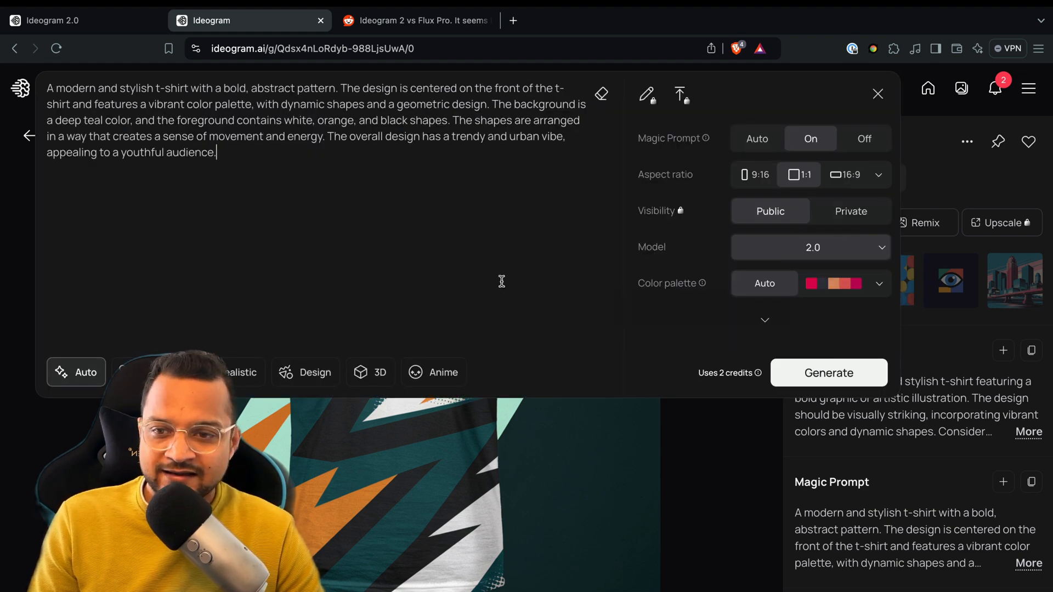
# Generate the living-room renders with sofa, wall TV and windows, then view two variations in detail.
pyautogui.click(878, 94)
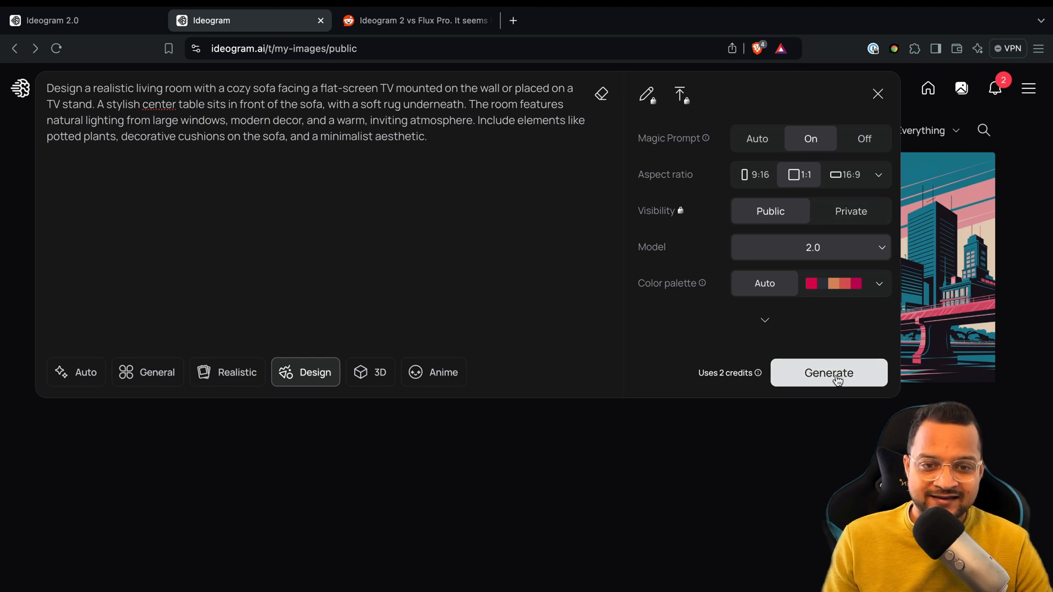
pyautogui.click(827, 373)
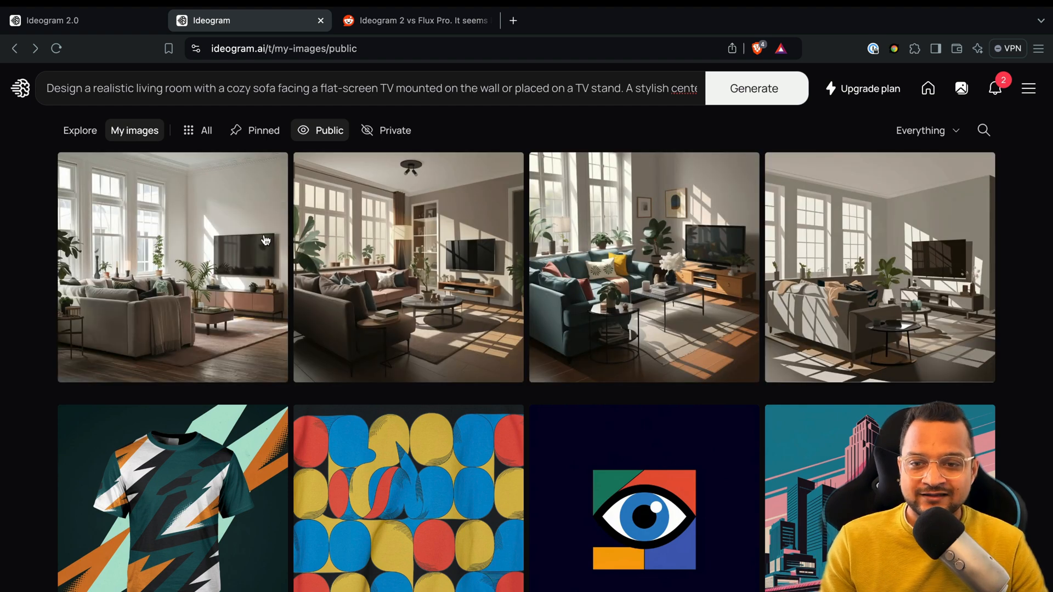
pyautogui.click(173, 267)
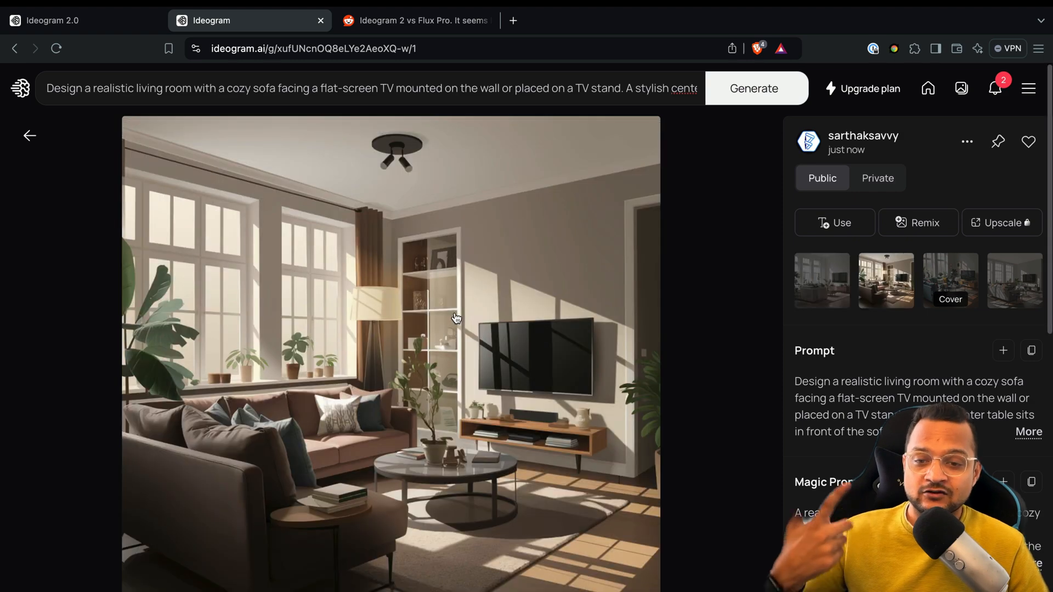
pyautogui.click(1013, 280)
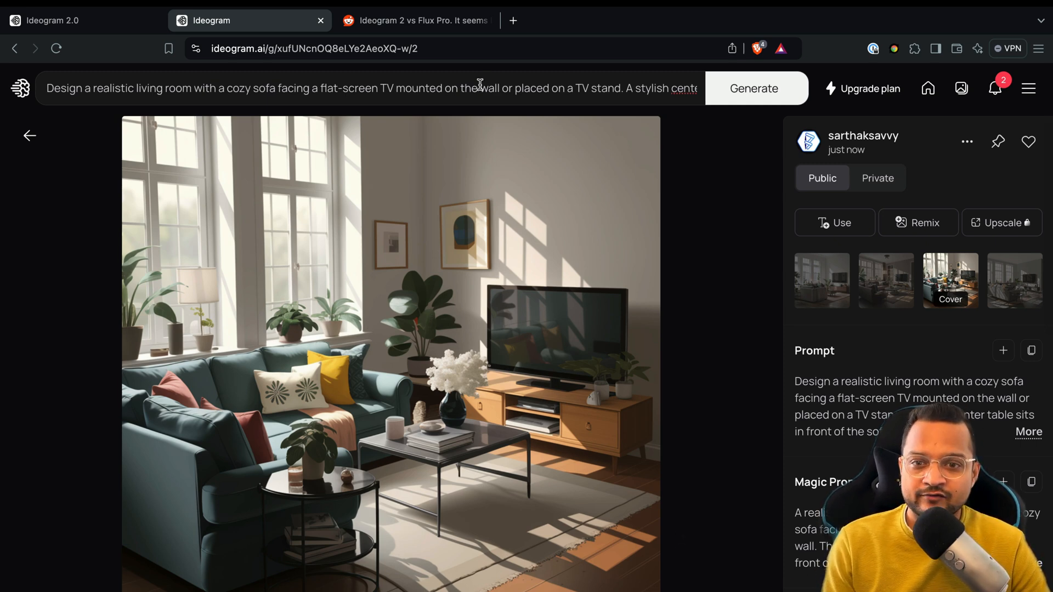
# Generate the bear-holding-girl forest scene in Realistic style.
pyautogui.click(370, 87)
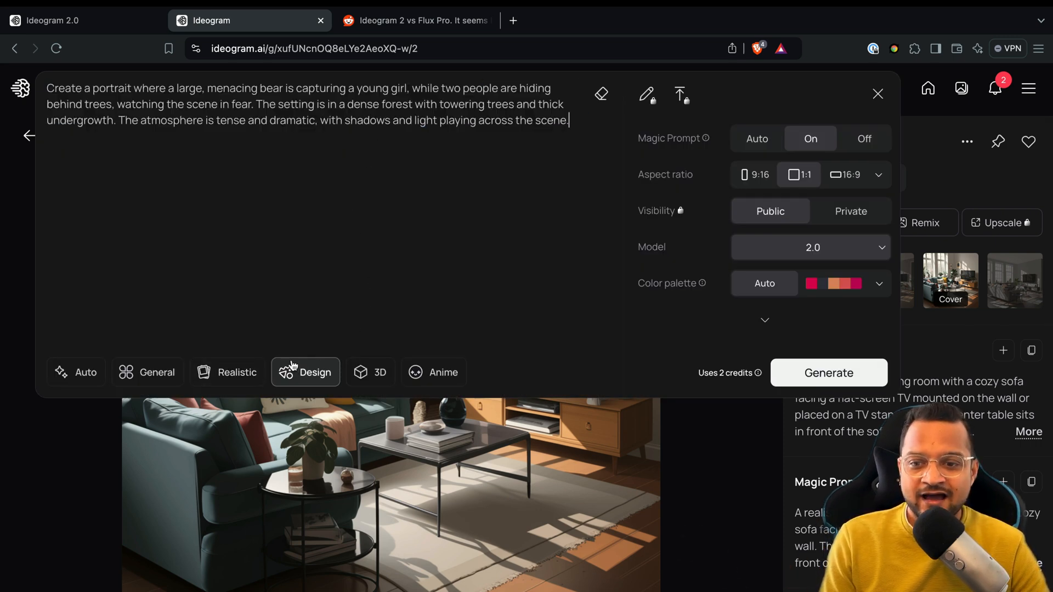
pyautogui.click(237, 372)
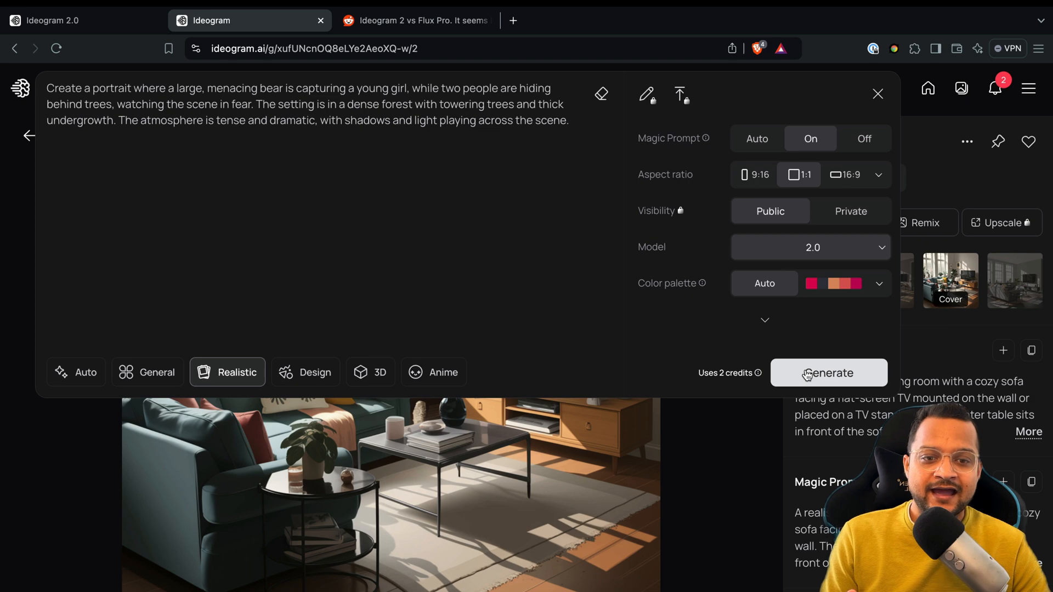
pyautogui.click(829, 373)
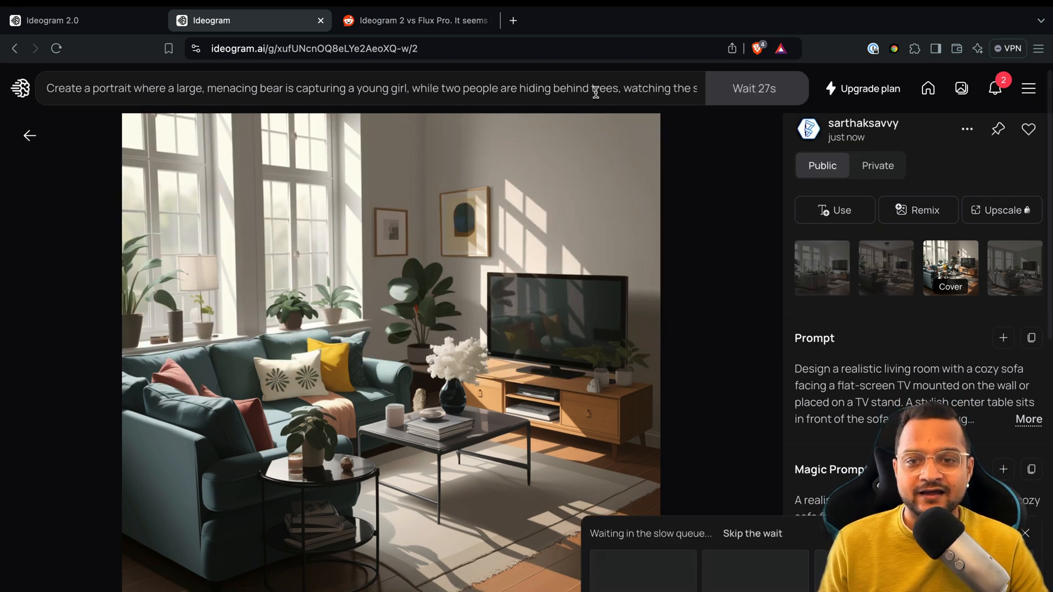
# View one bear forest image in detail and return to the My images gallery.
pyautogui.click(370, 87)
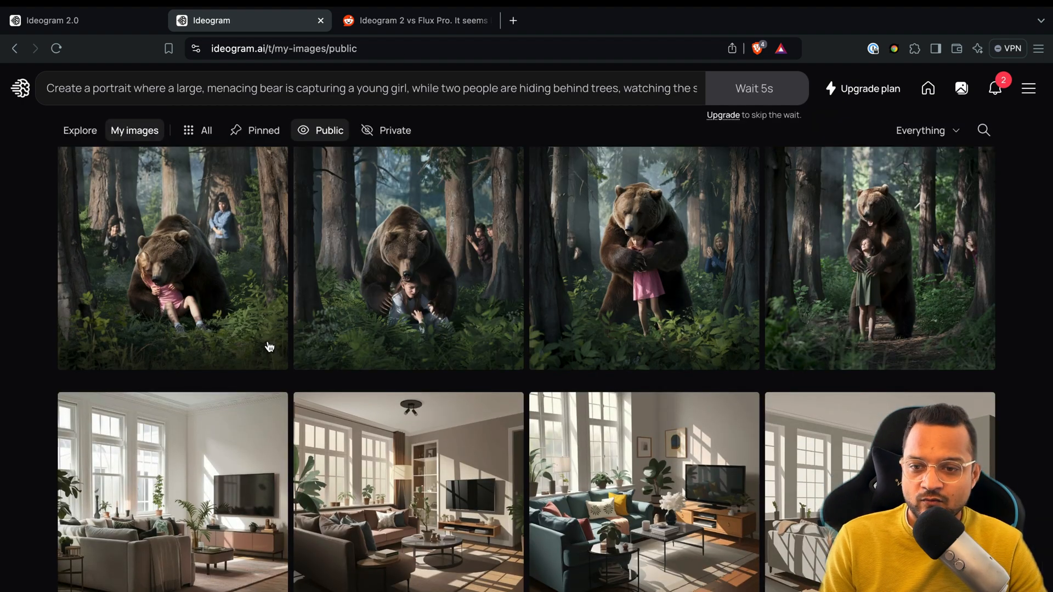
pyautogui.click(172, 259)
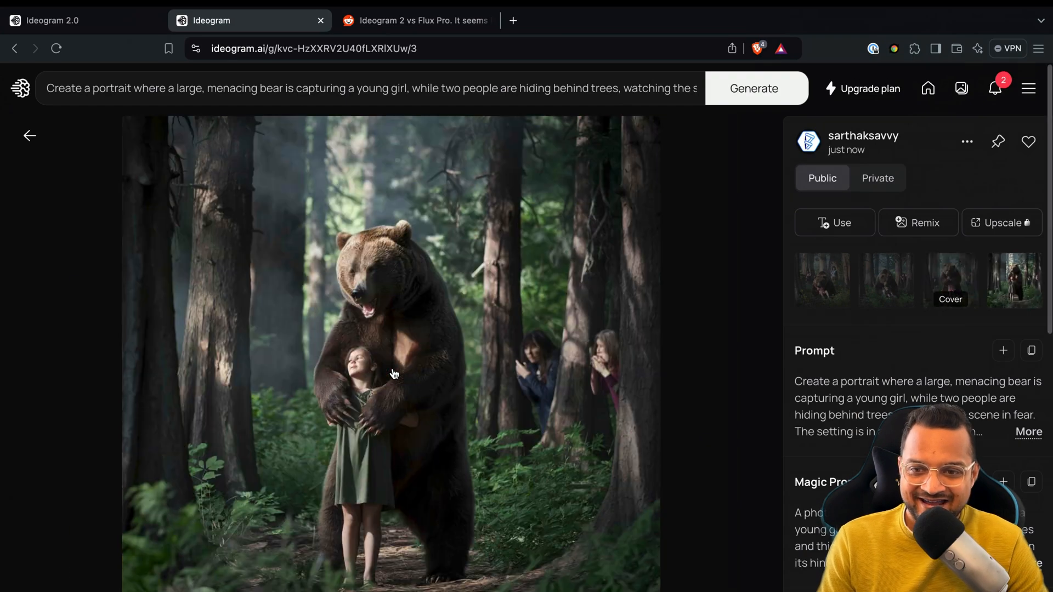
pyautogui.click(822, 281)
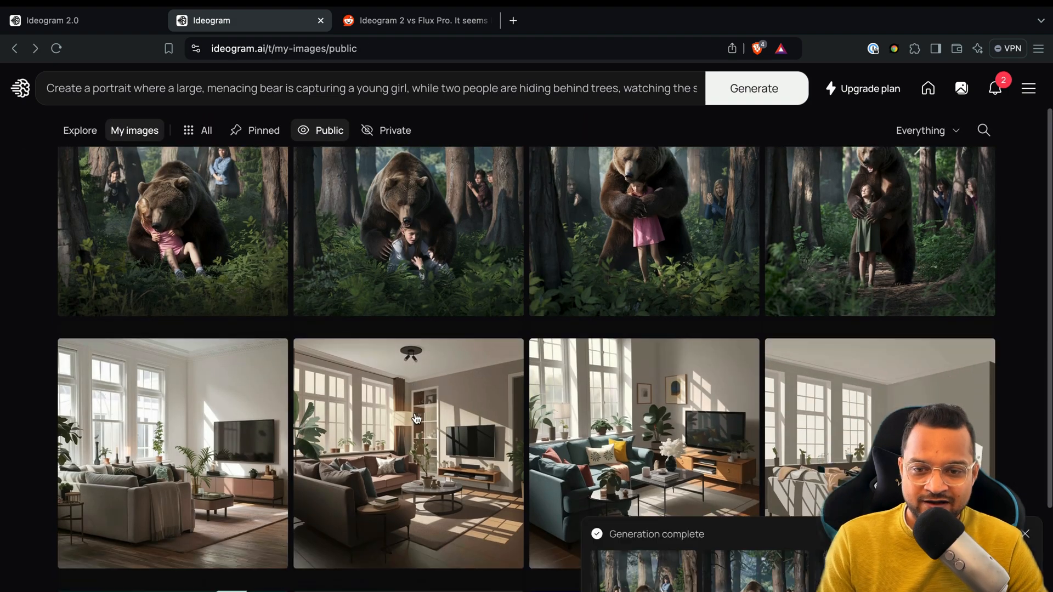
# Reopen a living-room render and show the notifications list beside it.
pyautogui.scroll(-3)
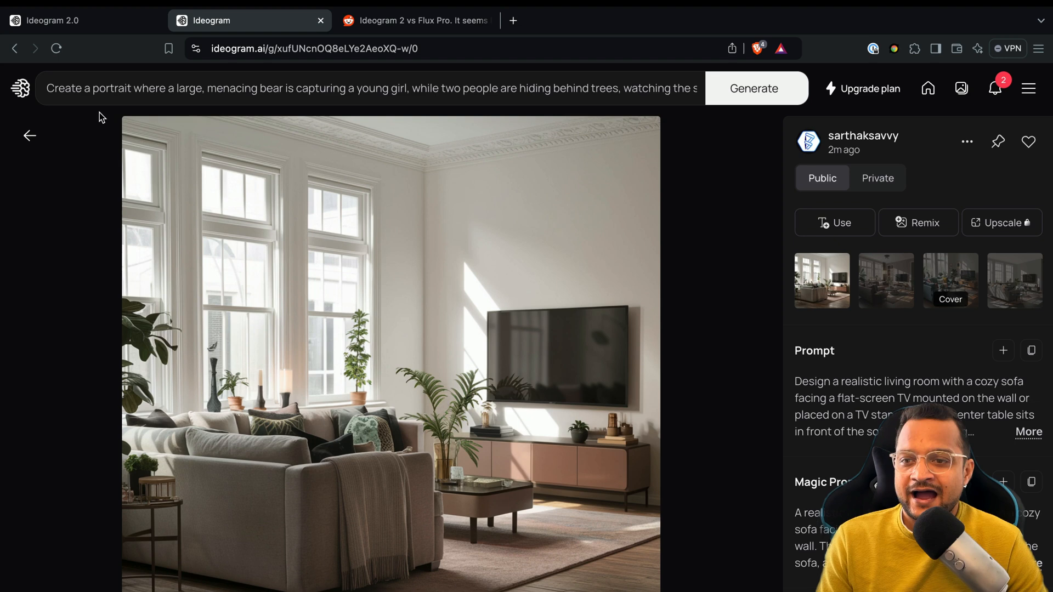
pyautogui.moveTo(998, 128)
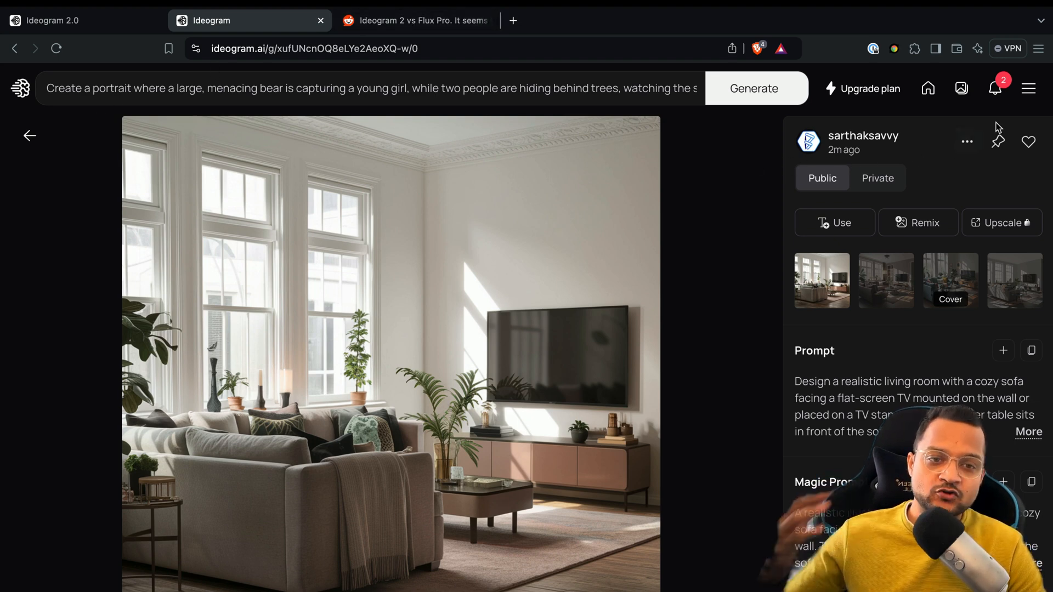
pyautogui.moveTo(996, 88)
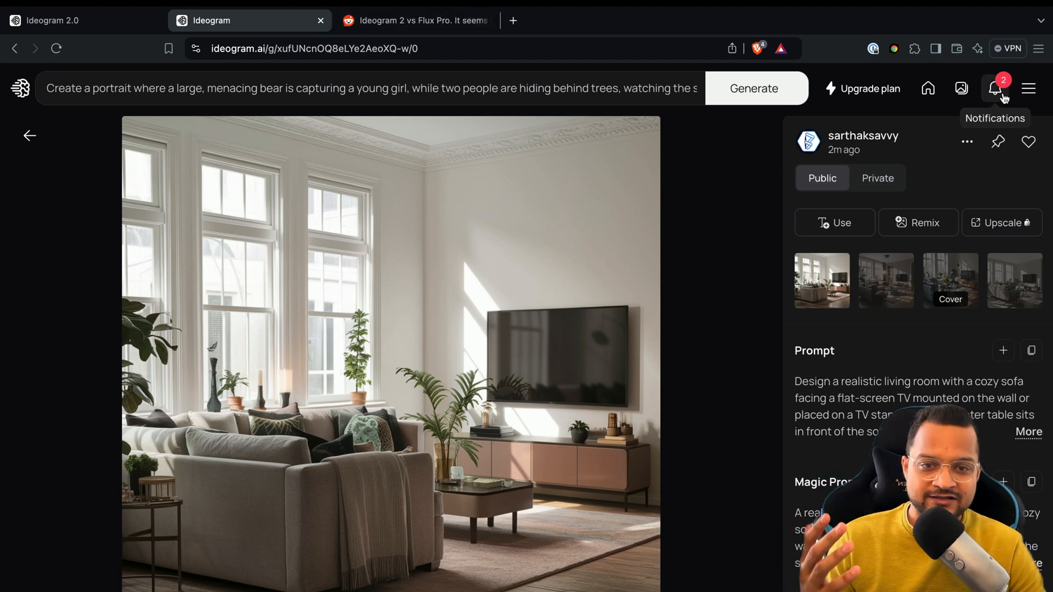
pyautogui.click(996, 87)
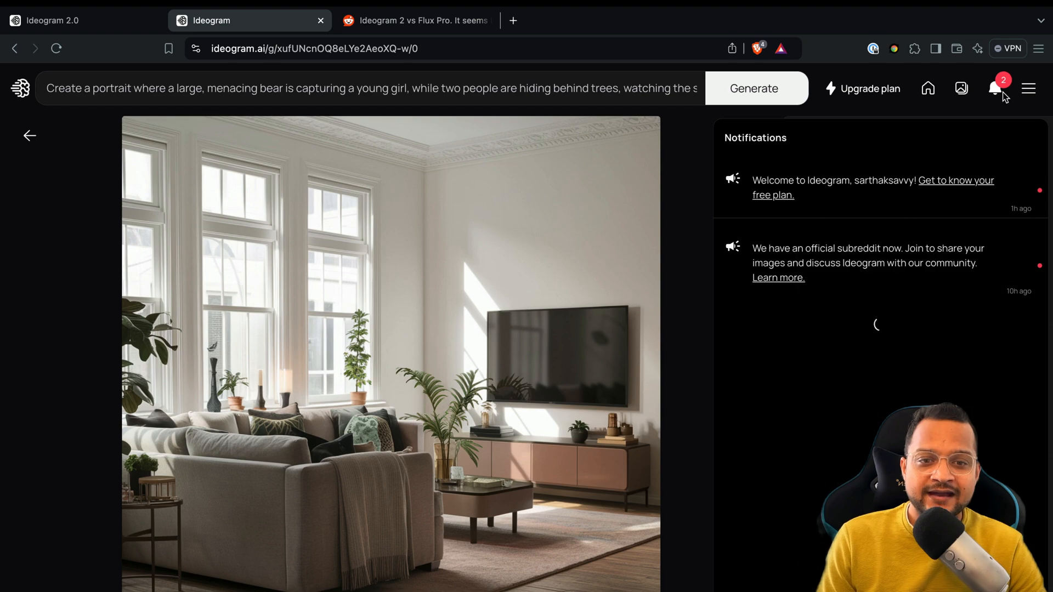
# Review the Free, Basic, Plus and Pro subscription plans, then return to the Ideogram 2.0 announcement tab.
pyautogui.click(869, 87)
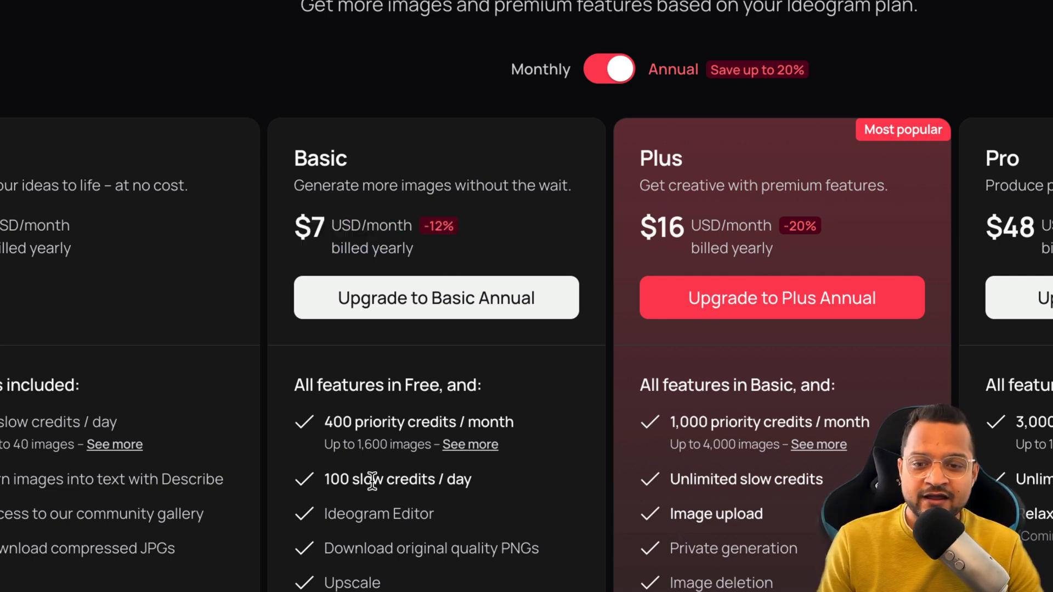
pyautogui.scroll(-3)
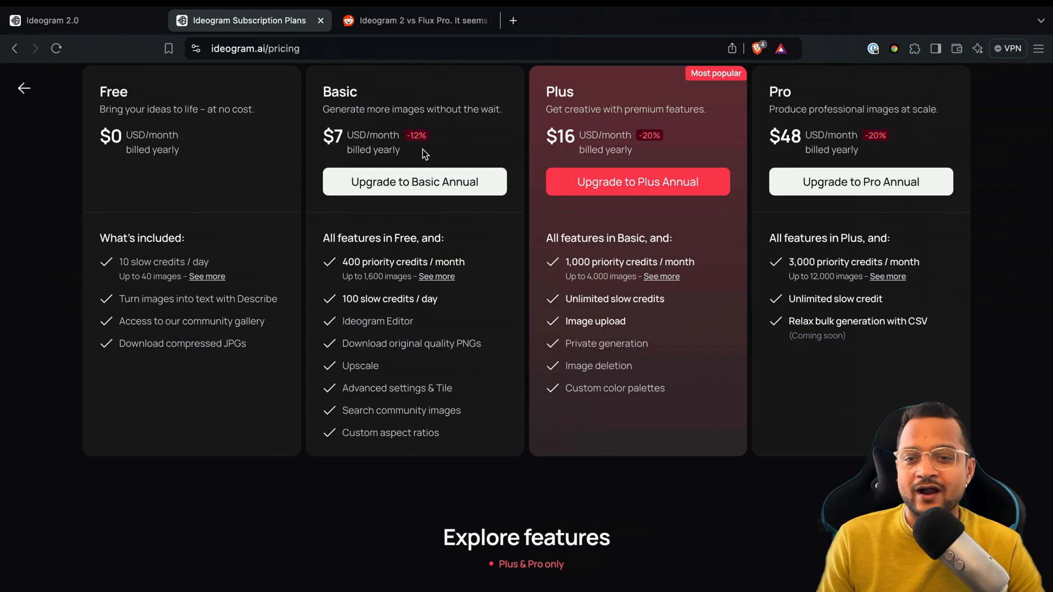
pyautogui.click(80, 20)
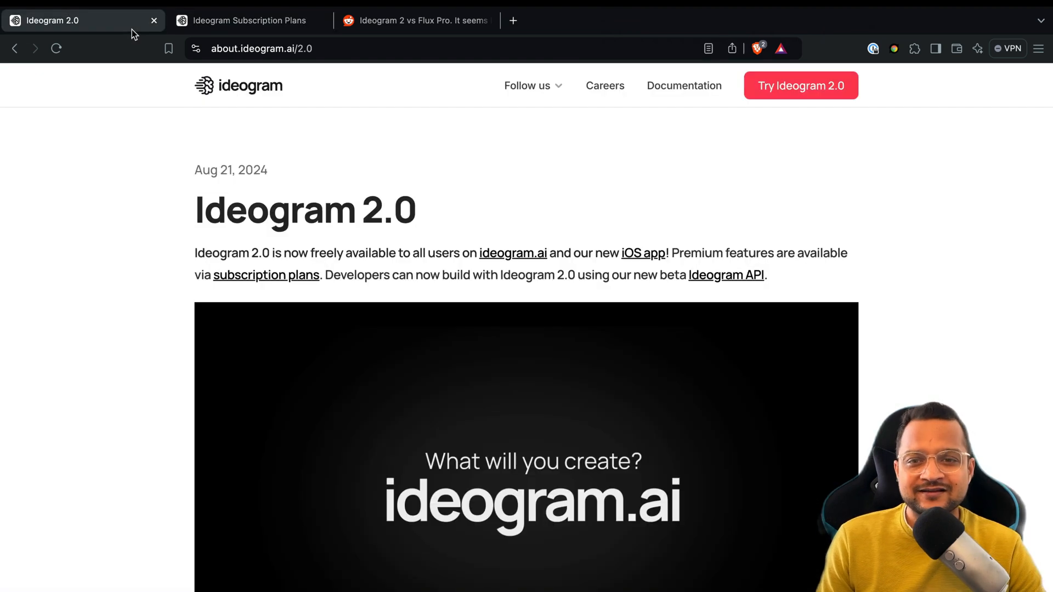